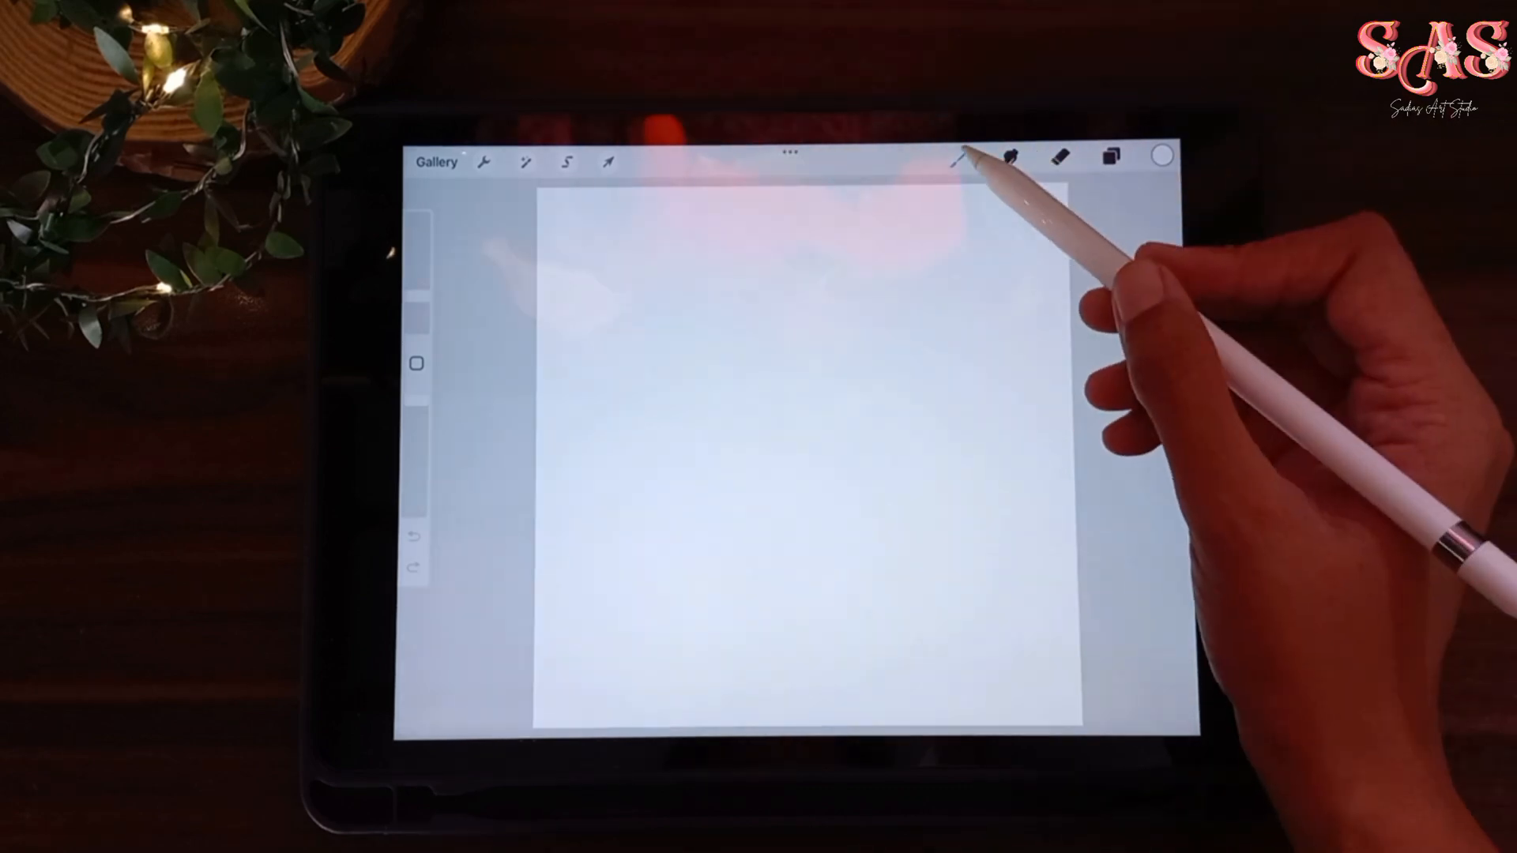
Step: Select a brush and open the Colors panel showing the Spring Field palette
left_click(965, 156)
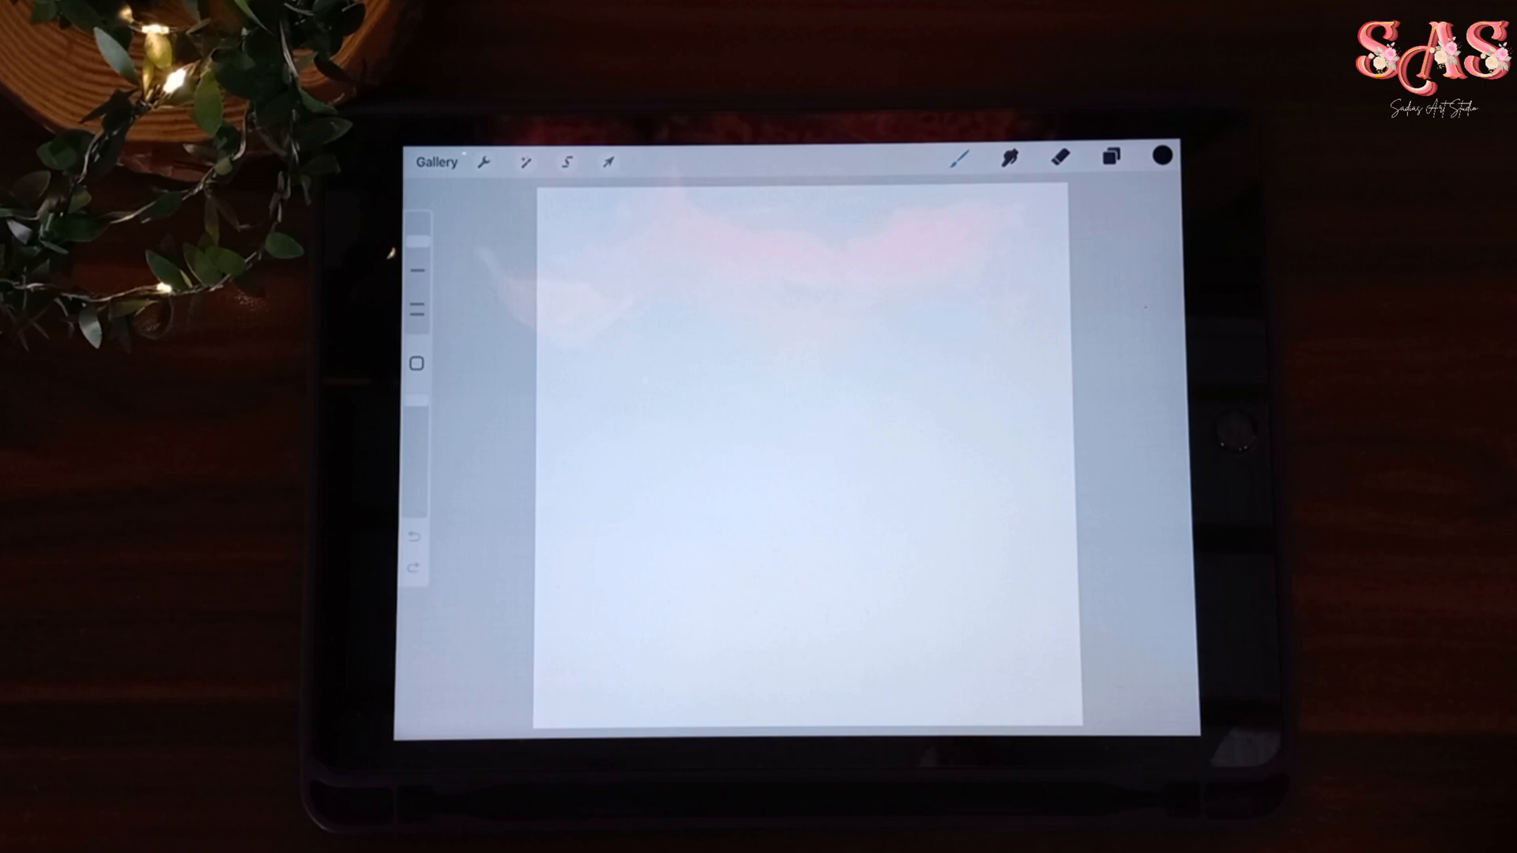
left_click(1162, 157)
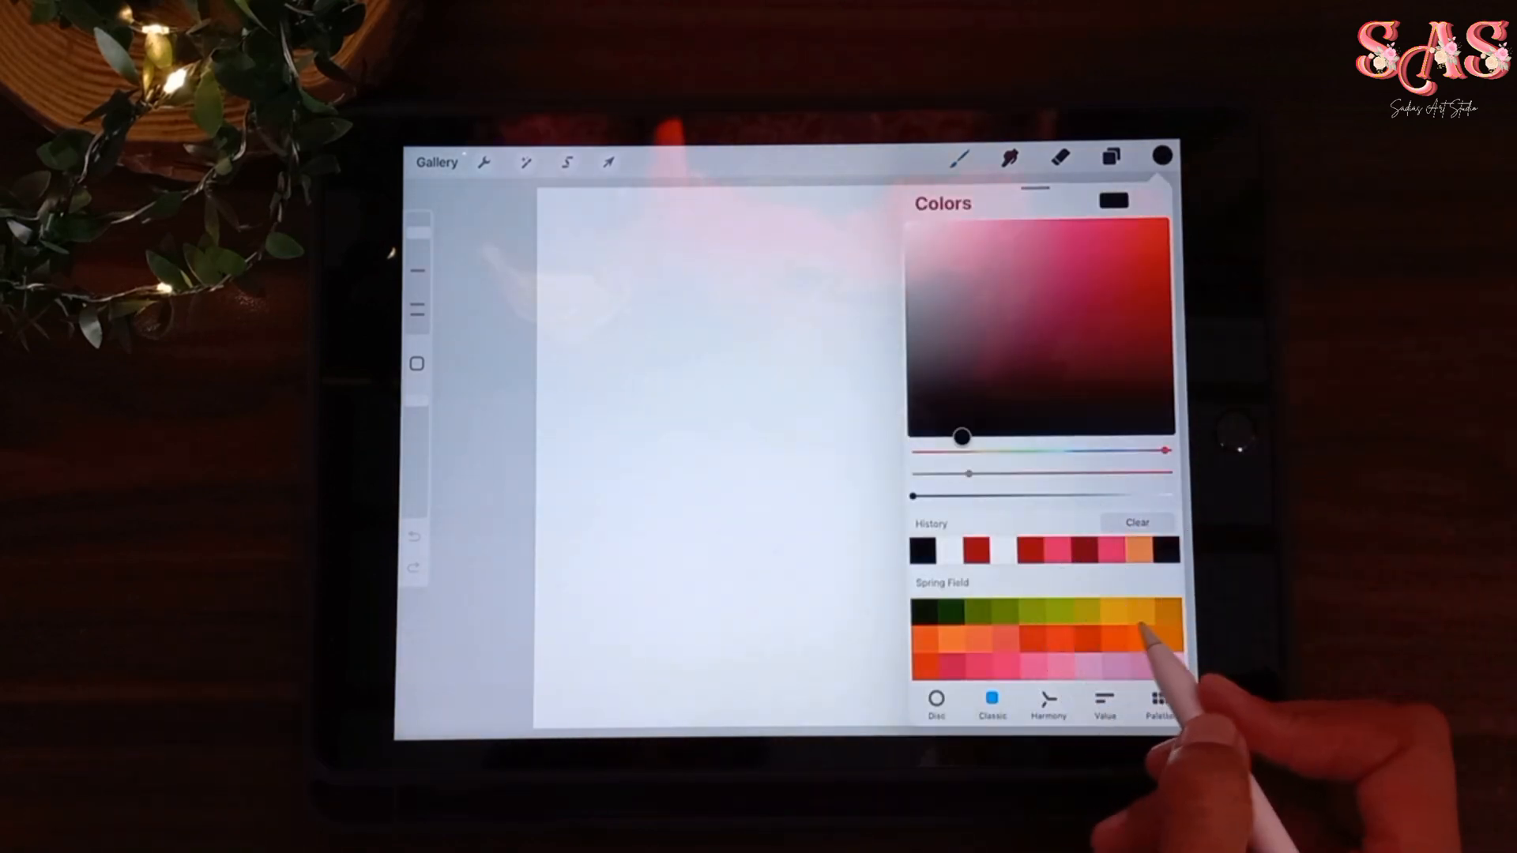
Step: Pick an orange swatch and paint a thick teardrop loop mid-canvas
left_click(1159, 630)
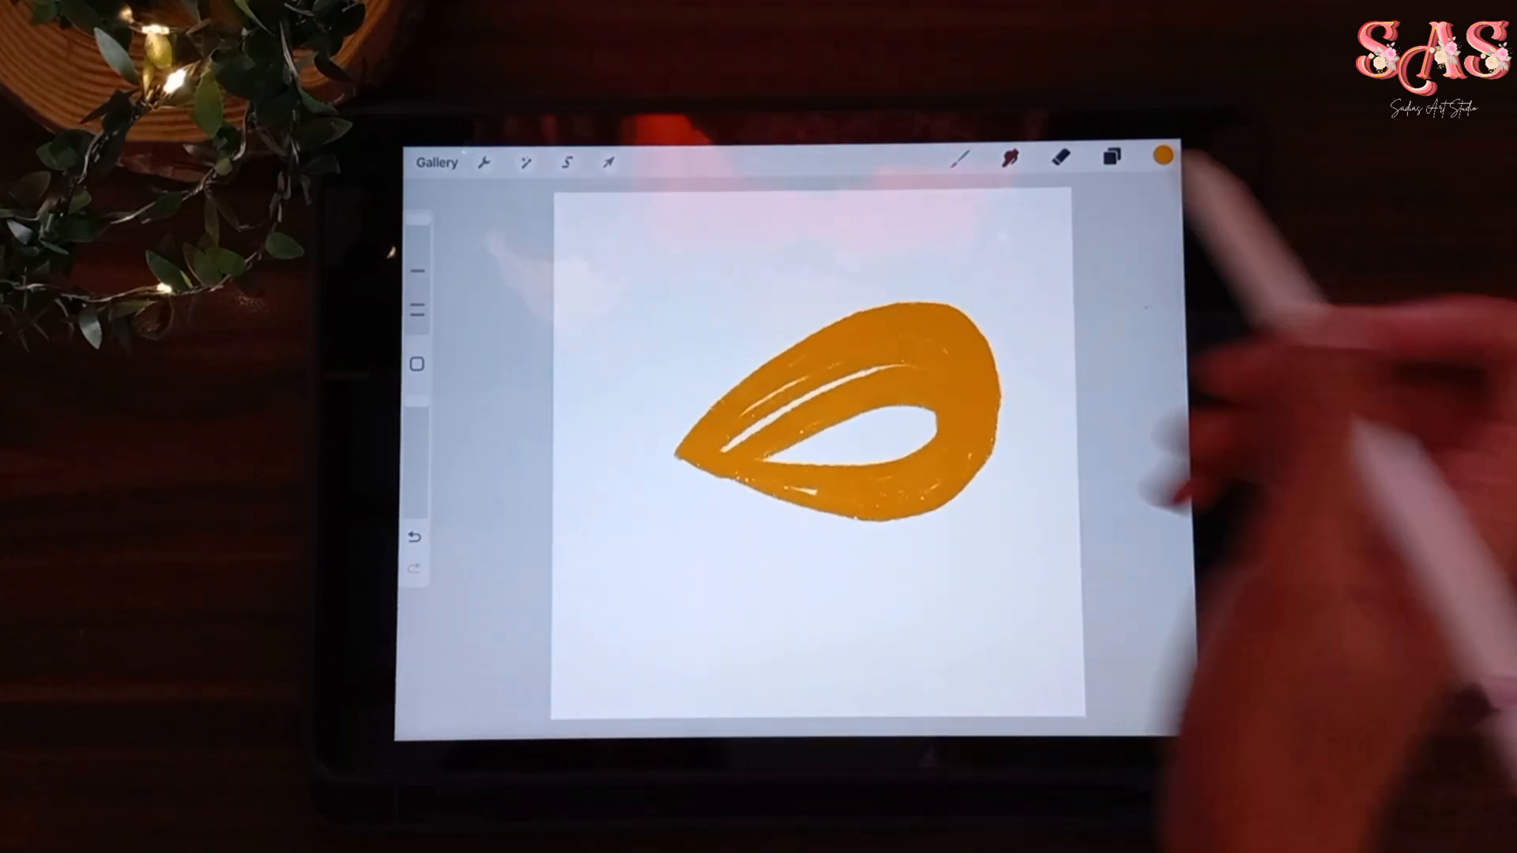
Step: Resize and distort the orange loop with Transform, then add Layer 2 in Layers
left_click(607, 162)
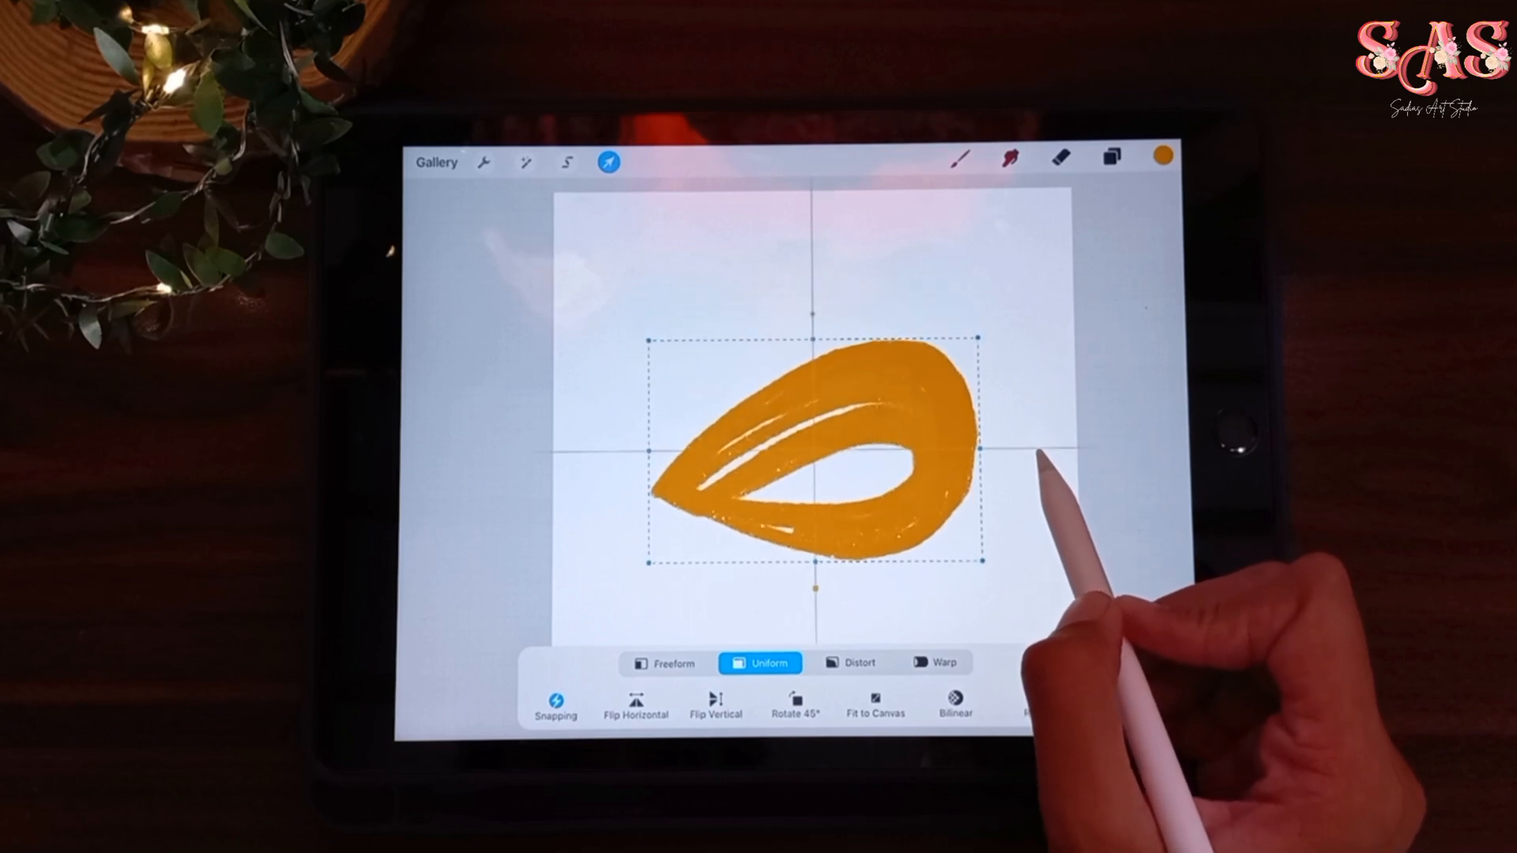
left_click(607, 163)
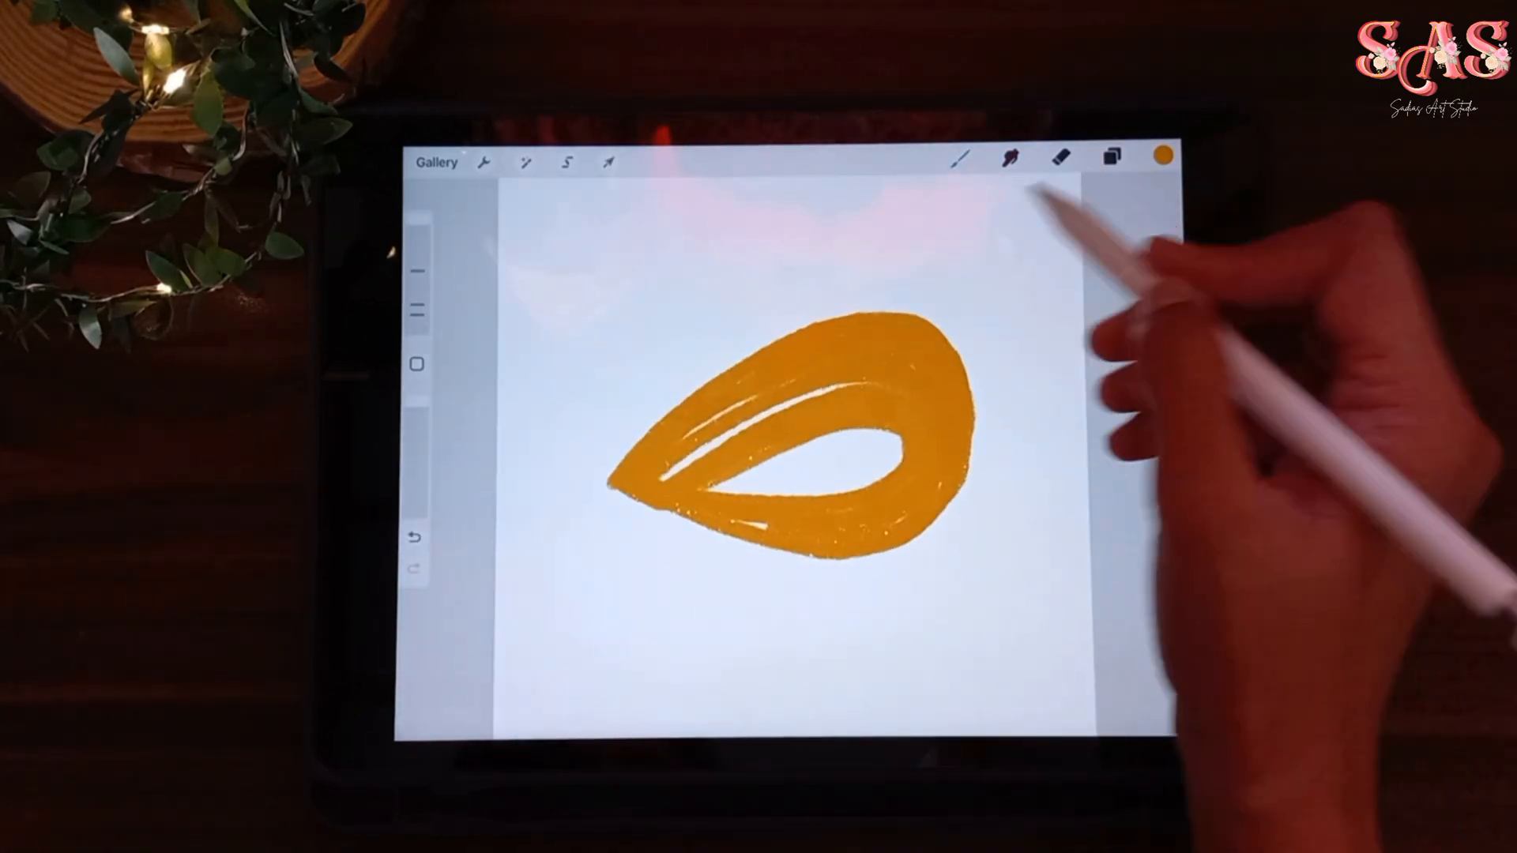
left_click(608, 162)
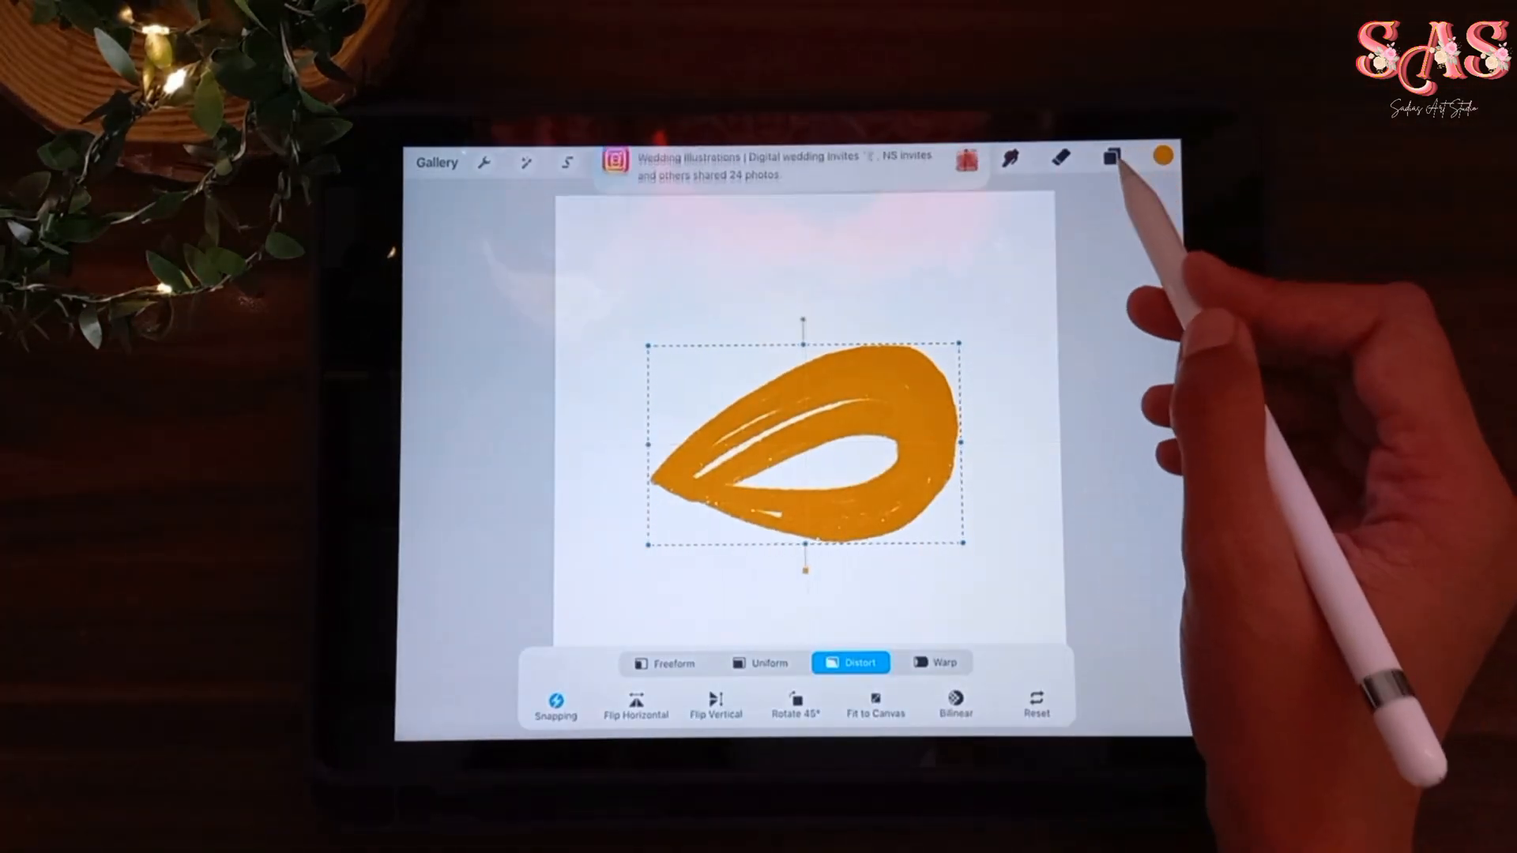
left_click(1111, 159)
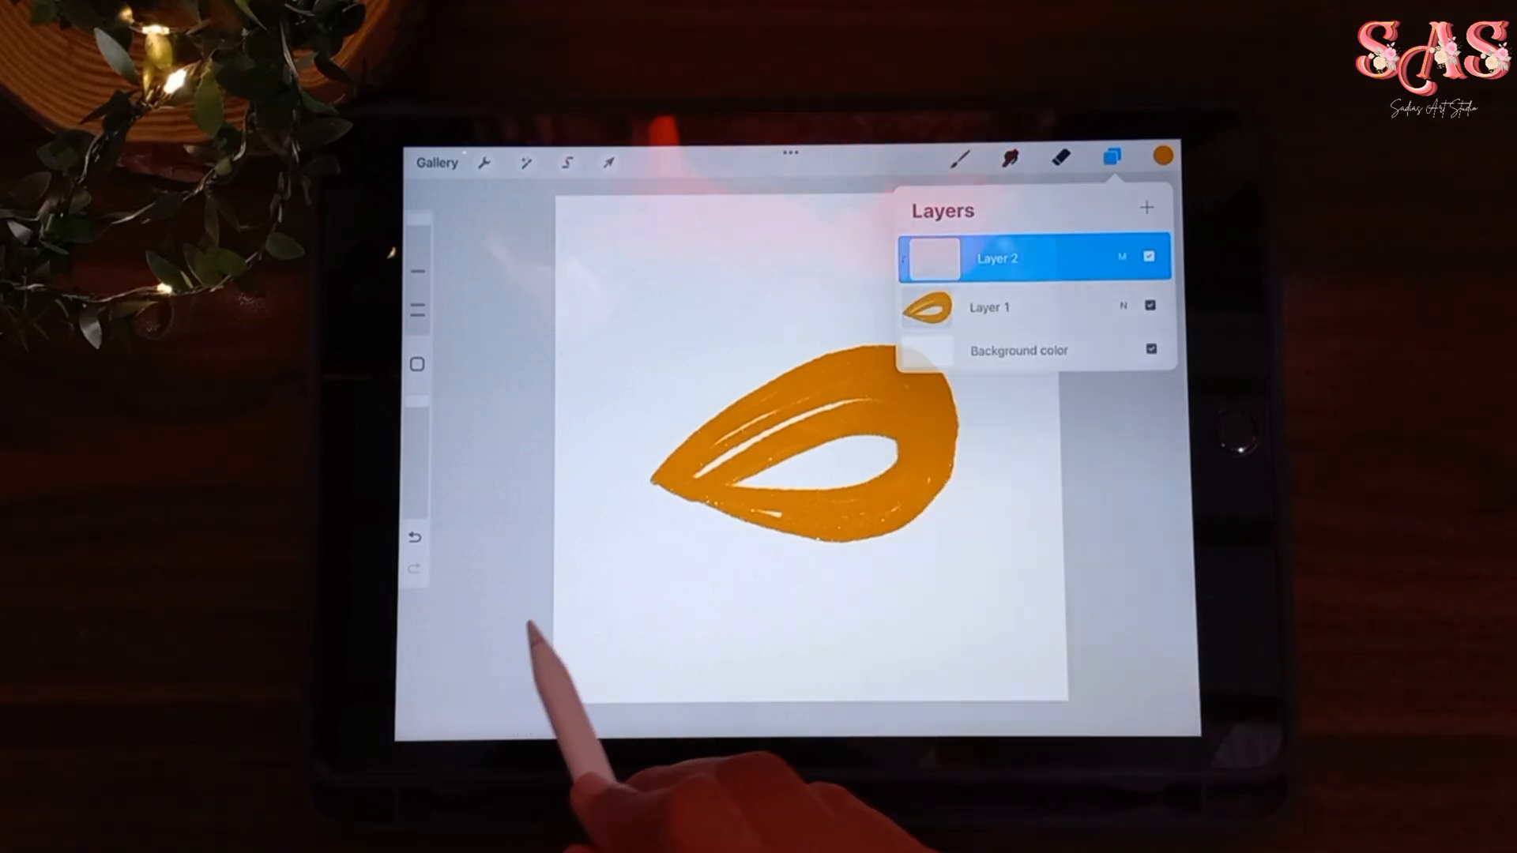
Step: Paint dark brown strokes over the loop on Layer 2, then merge it down into Layer 1
left_click(1162, 158)
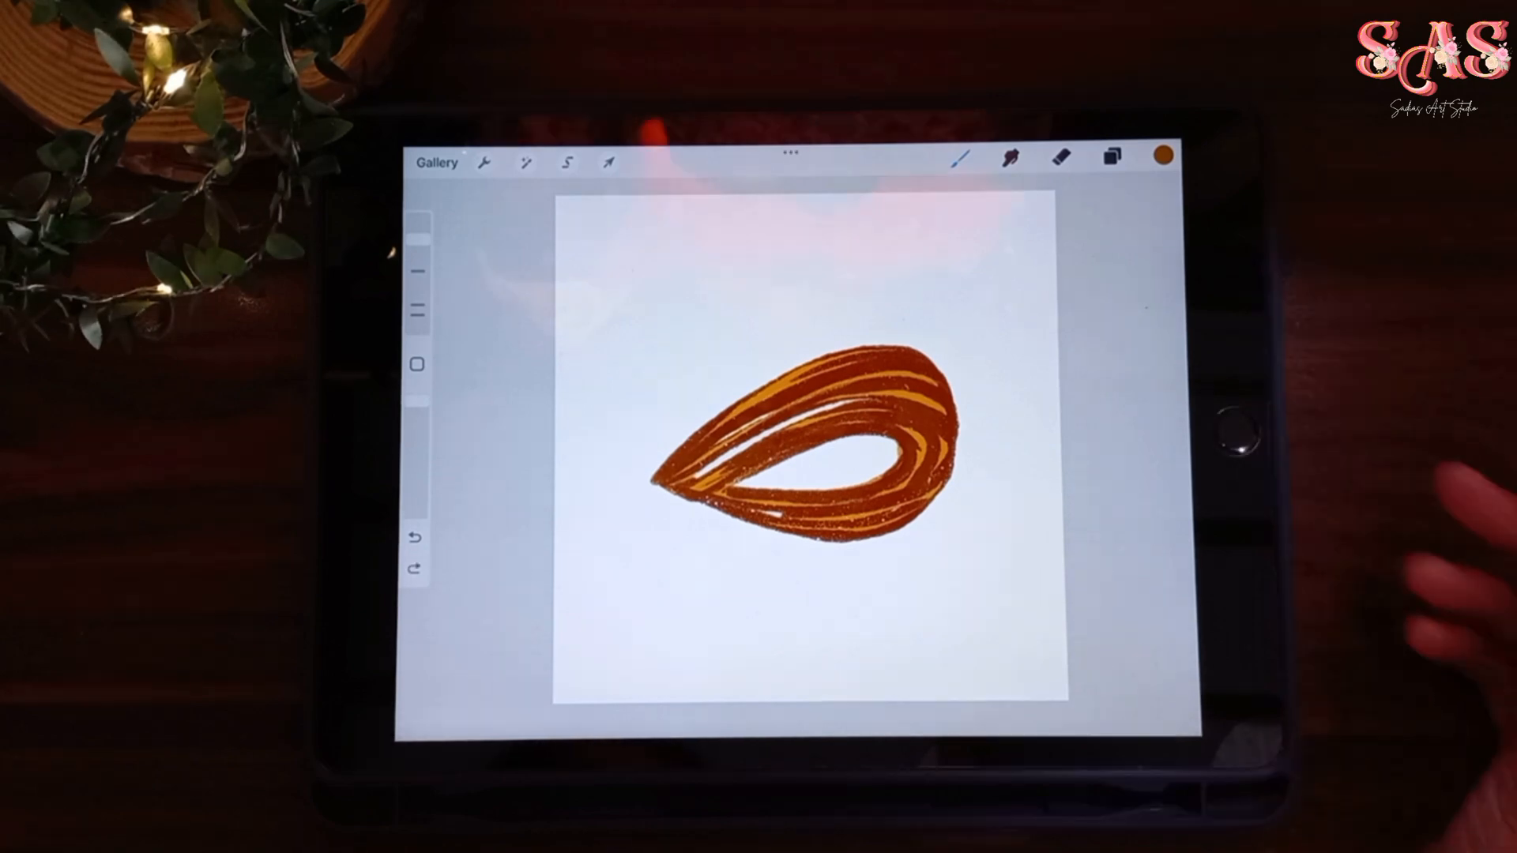
left_click(1111, 157)
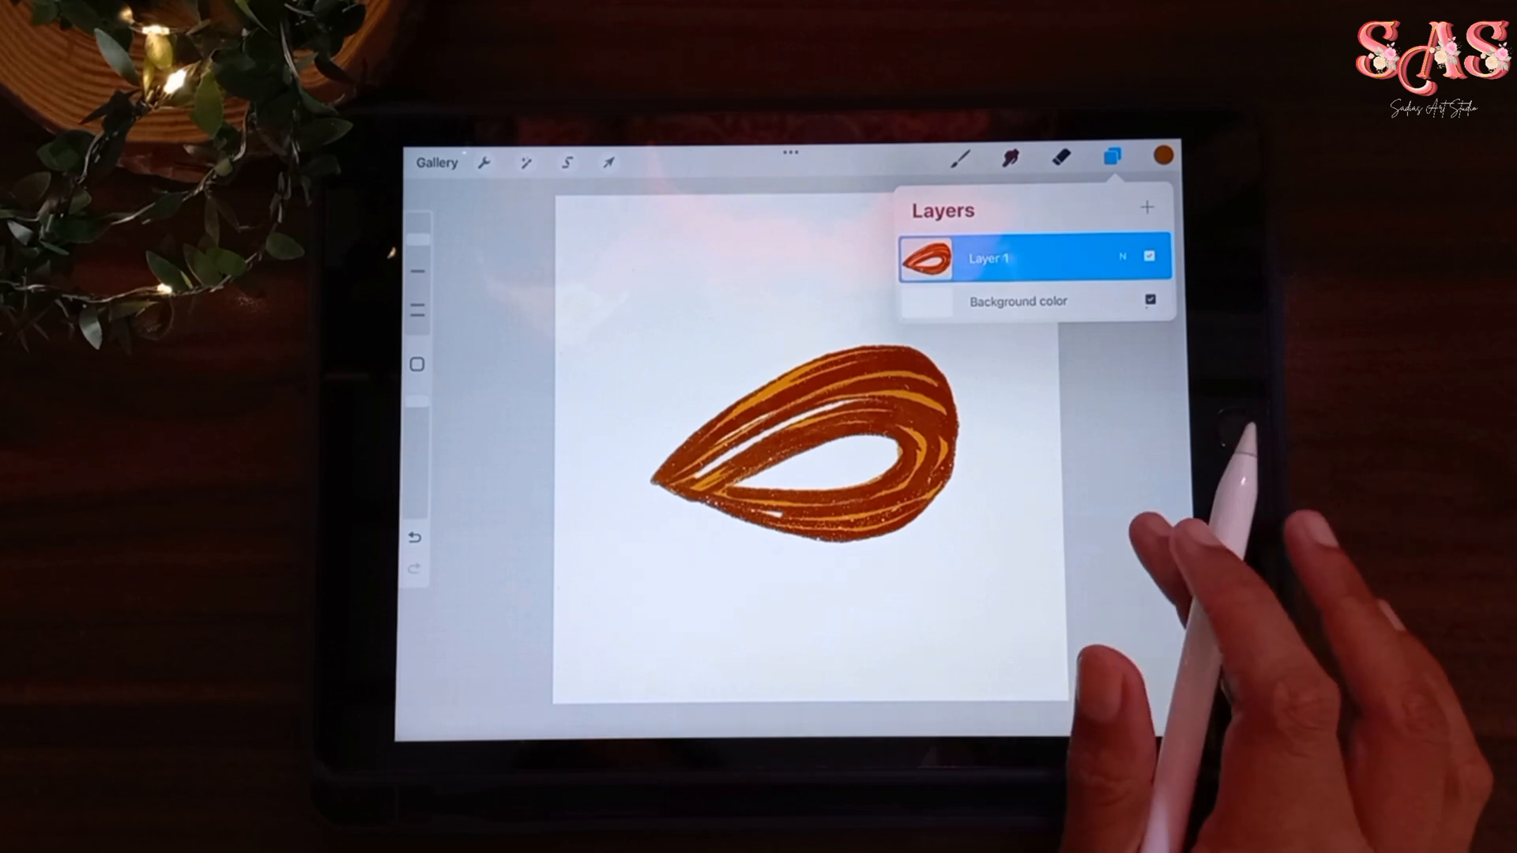
Step: Use Hue, Saturation, Brightness to remove saturation and lower brightness to about 40%
left_click(1111, 156)
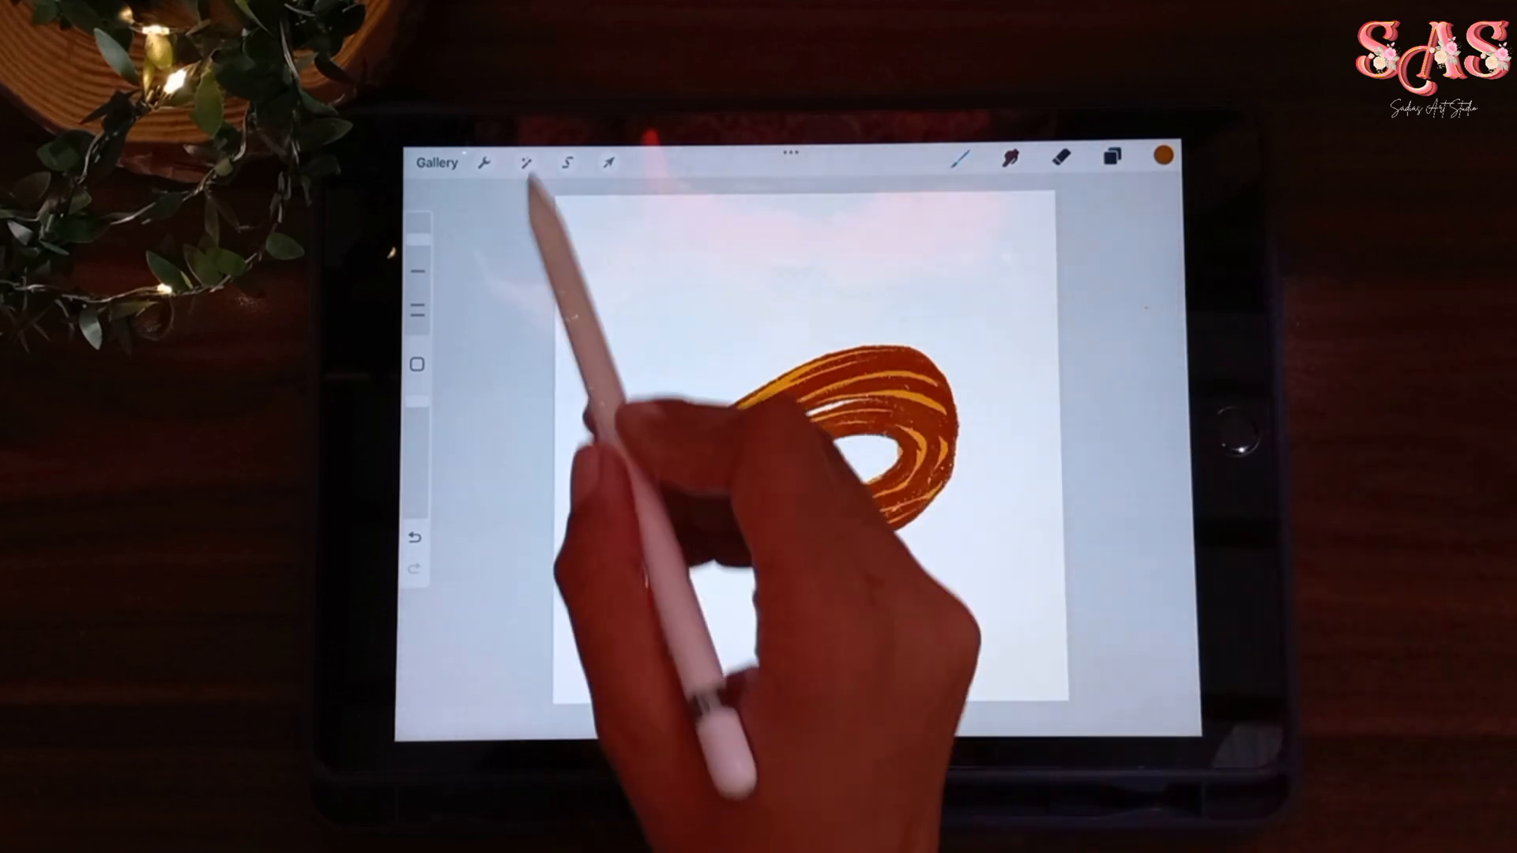
left_click(525, 164)
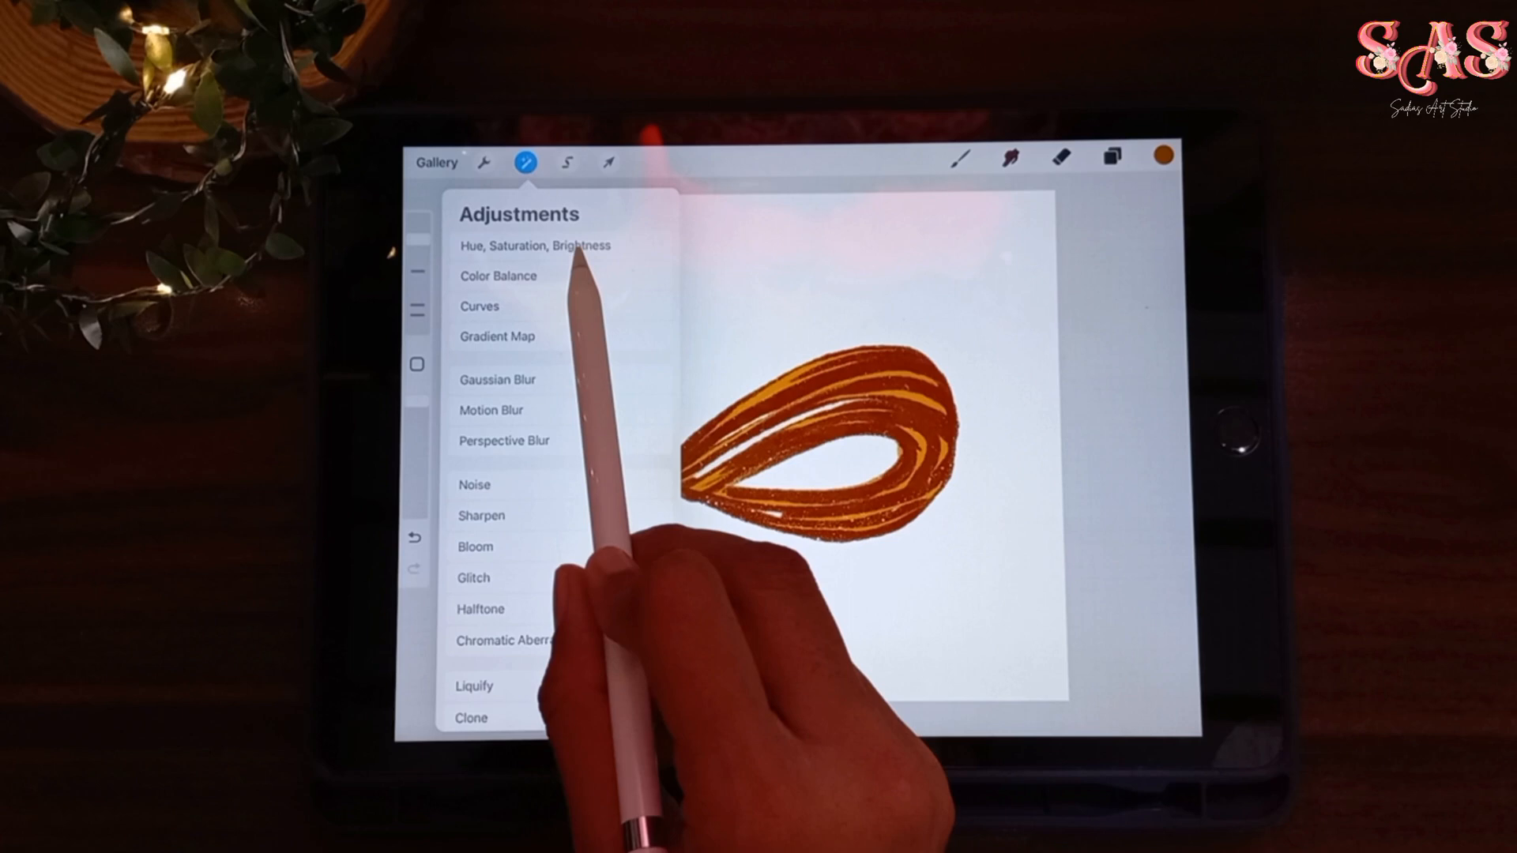
left_click(536, 245)
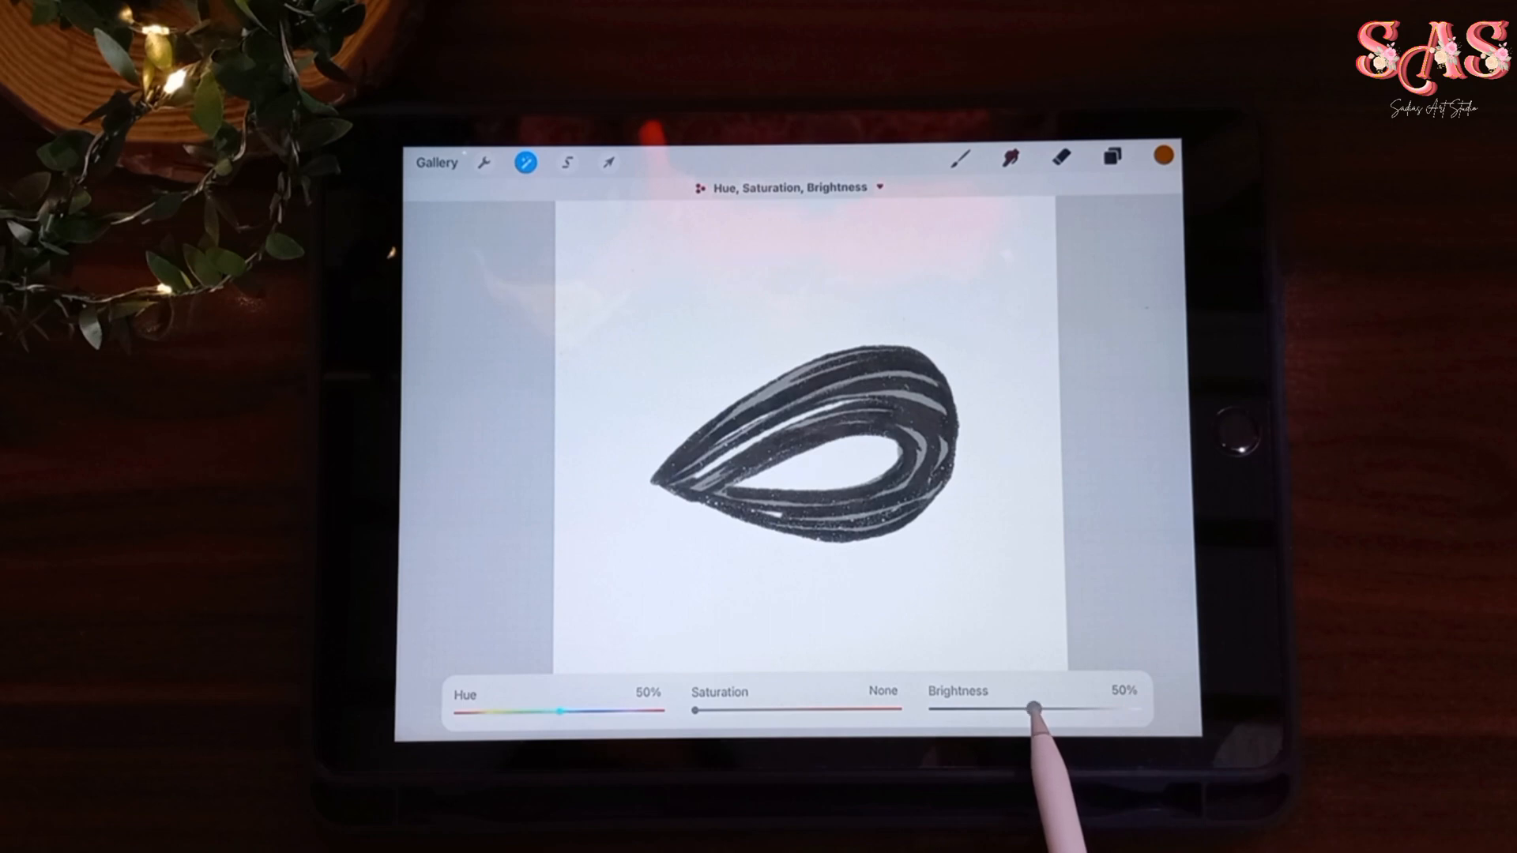
left_click_drag(1035, 711, 1013, 711)
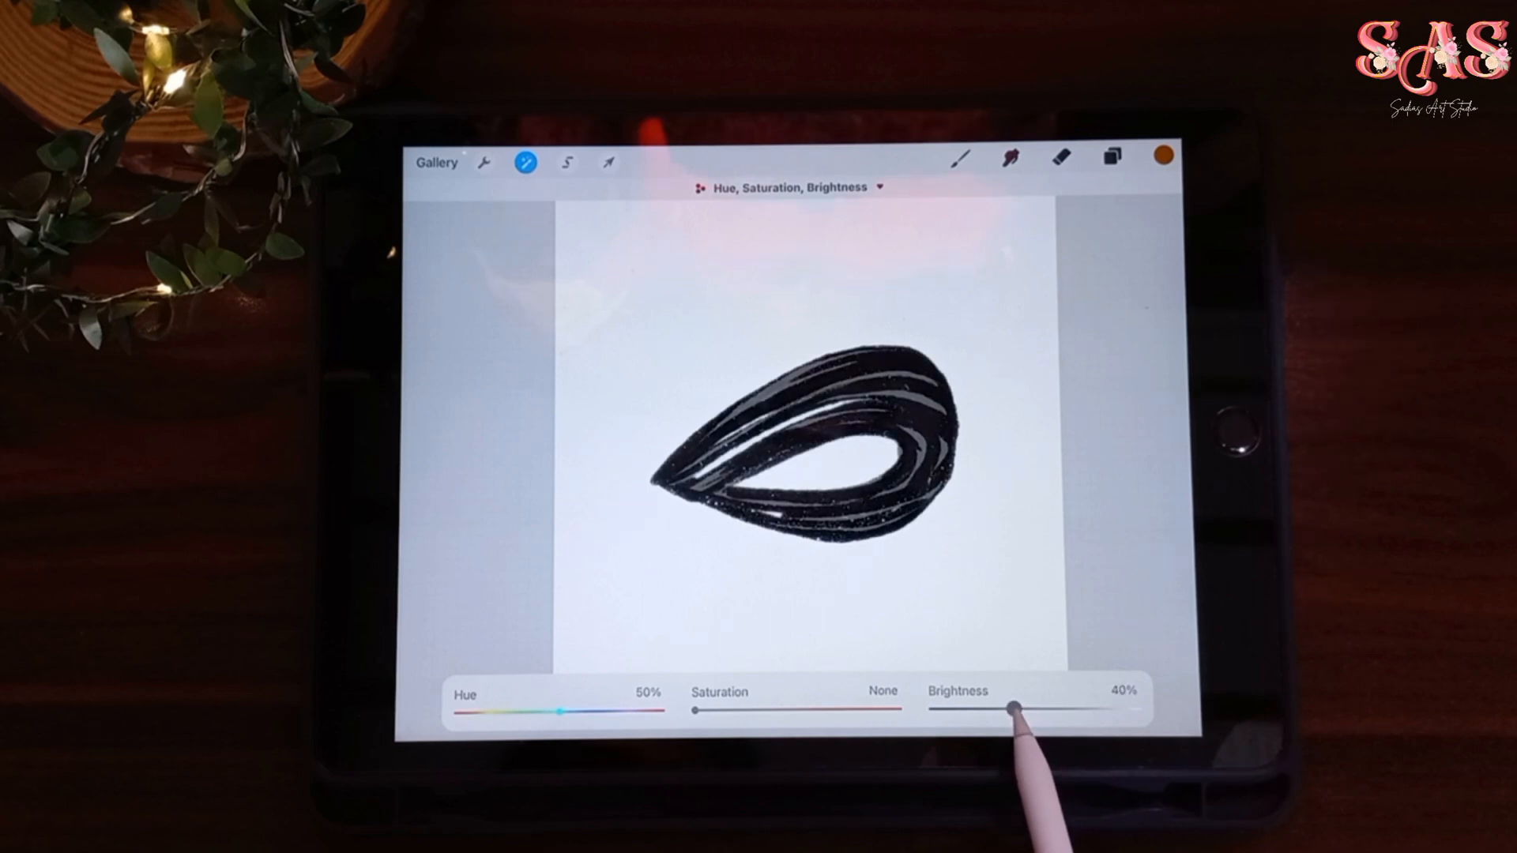
left_click_drag(1006, 711, 1016, 710)
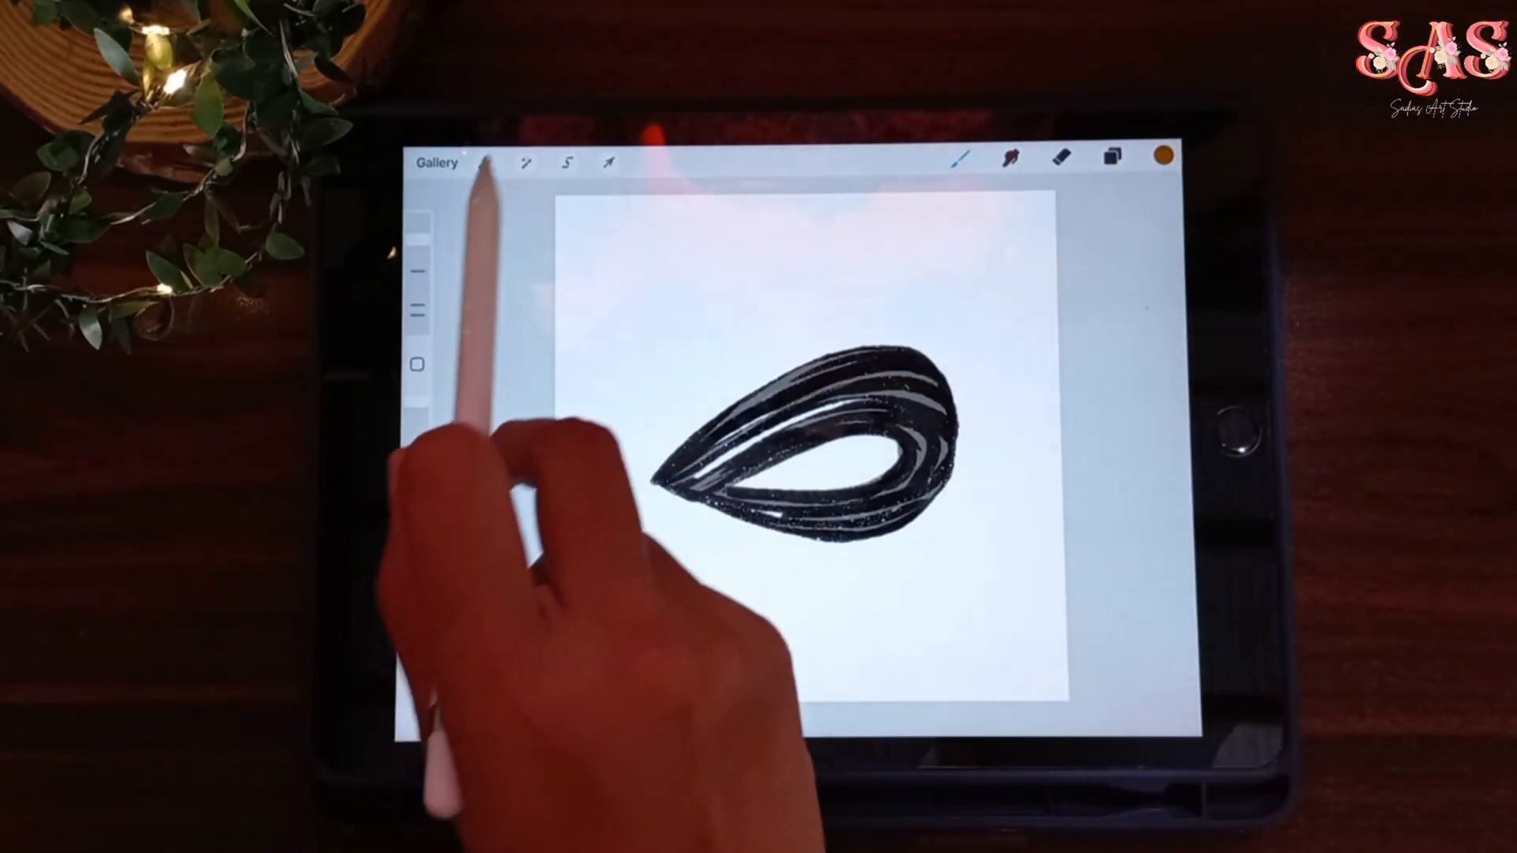
Step: Copy the canvas via Actions, then browse the Brush Library to create a new brush
left_click(482, 163)
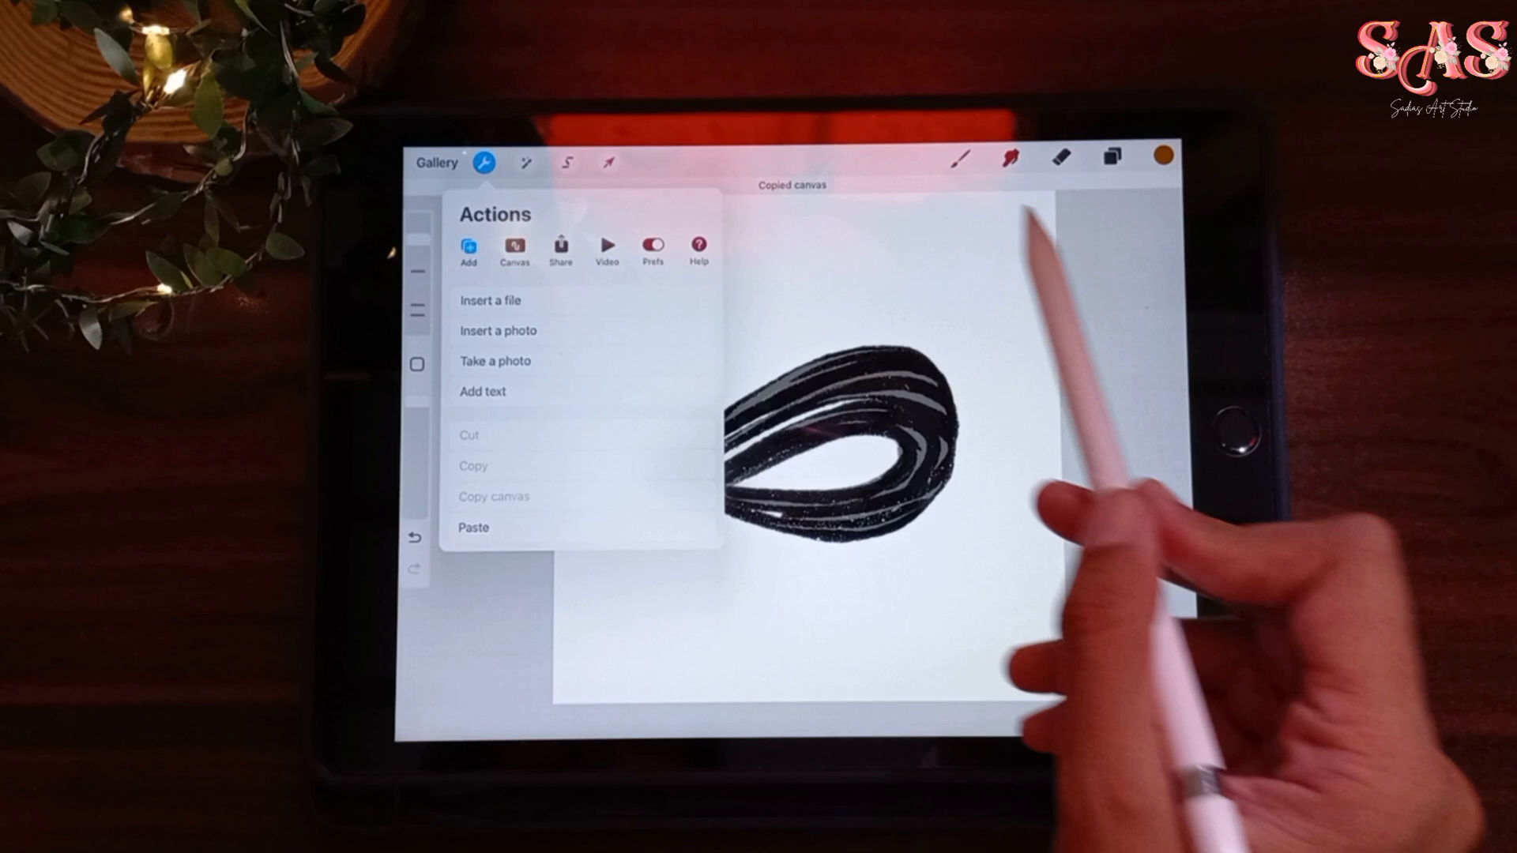
left_click(962, 156)
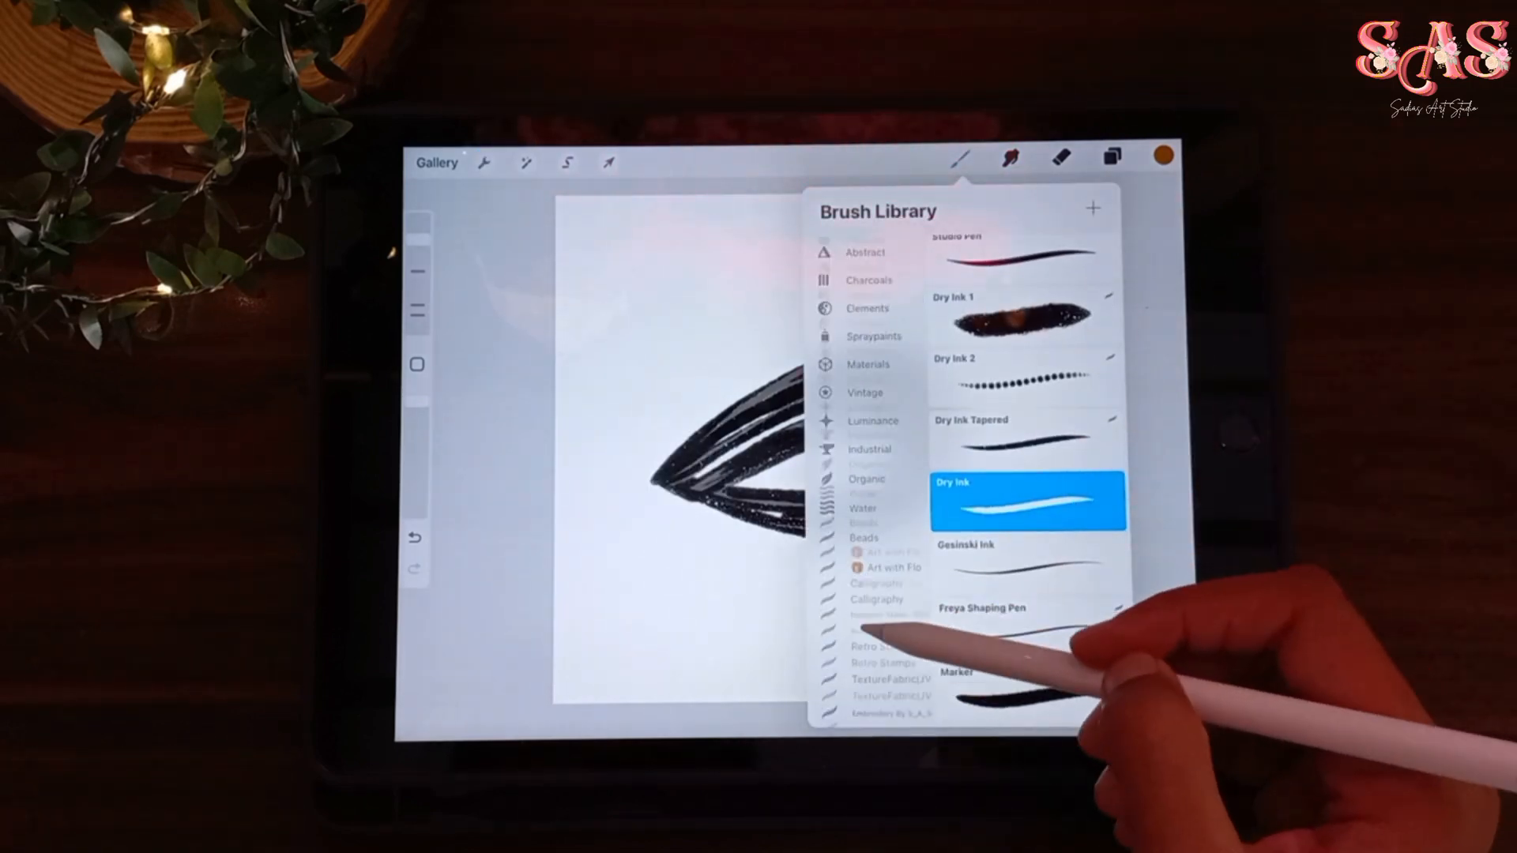
scroll("down", 3)
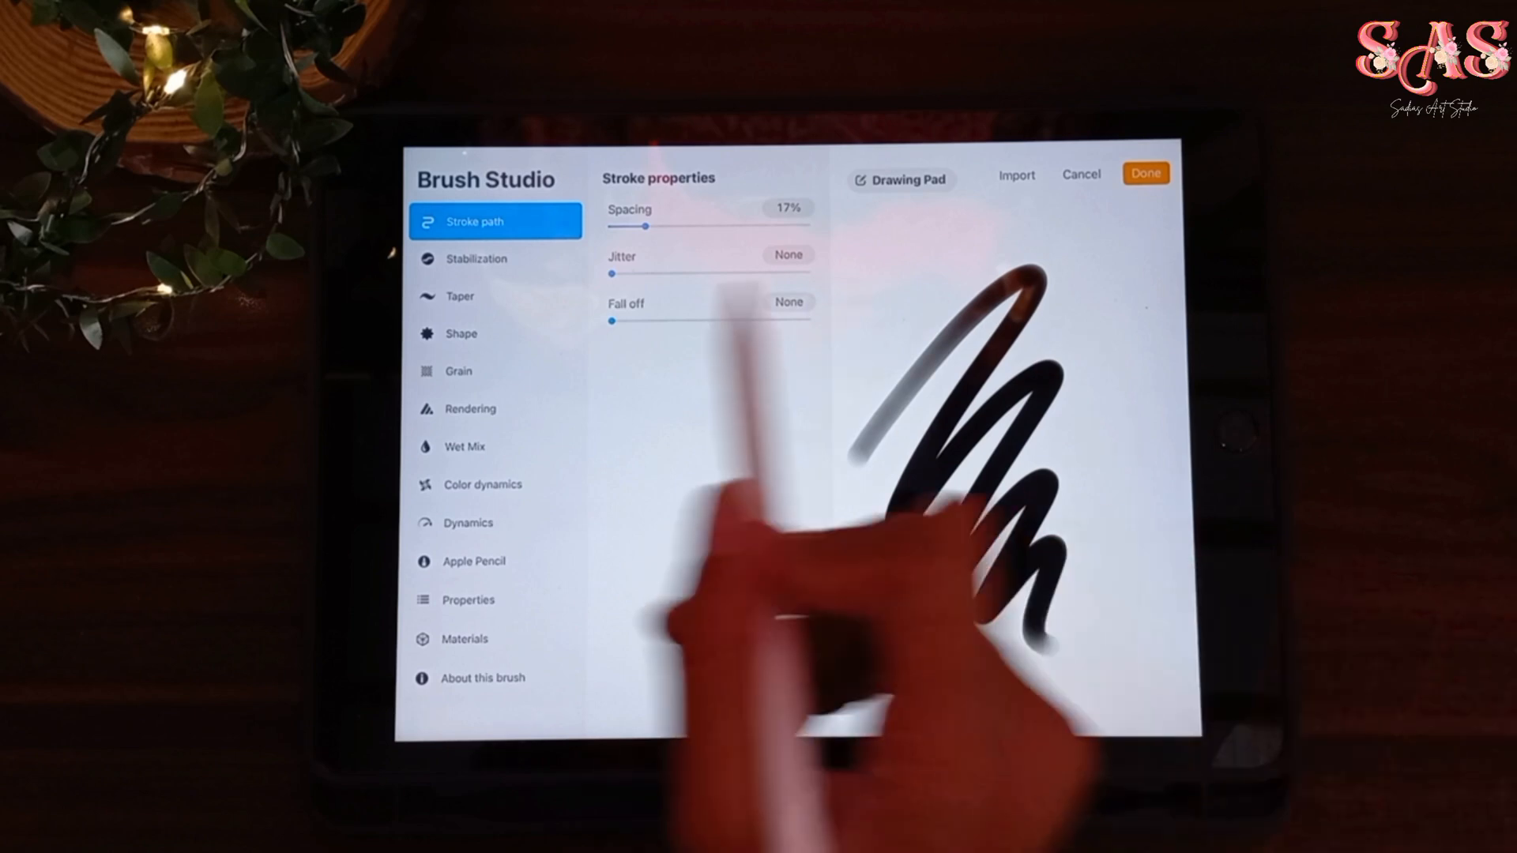
Step: Import the copied loop image as the brush's Shape source and confirm with Done
left_click(462, 335)
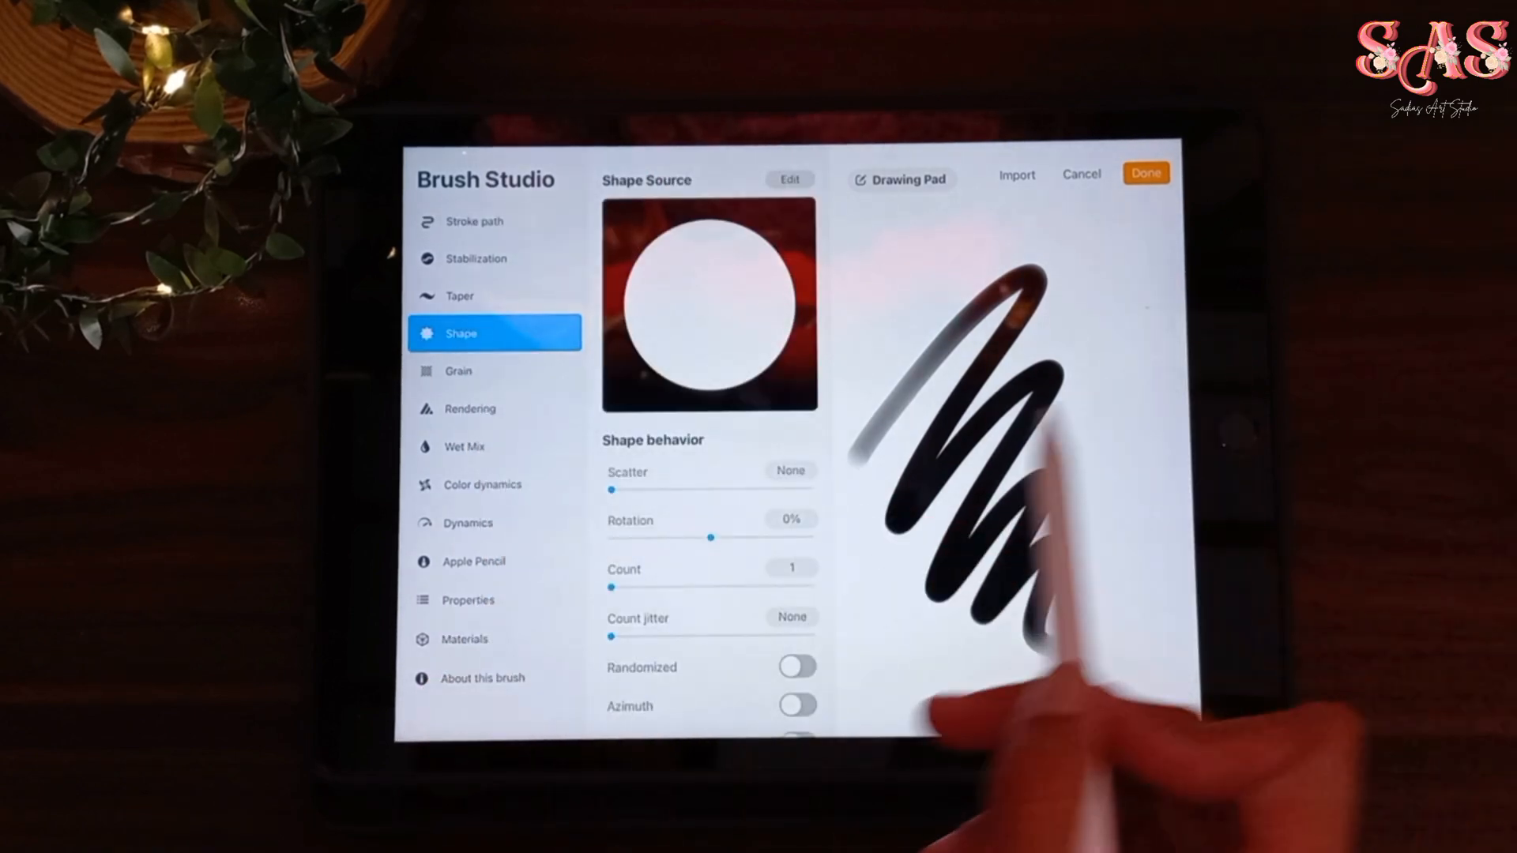
left_click(791, 180)
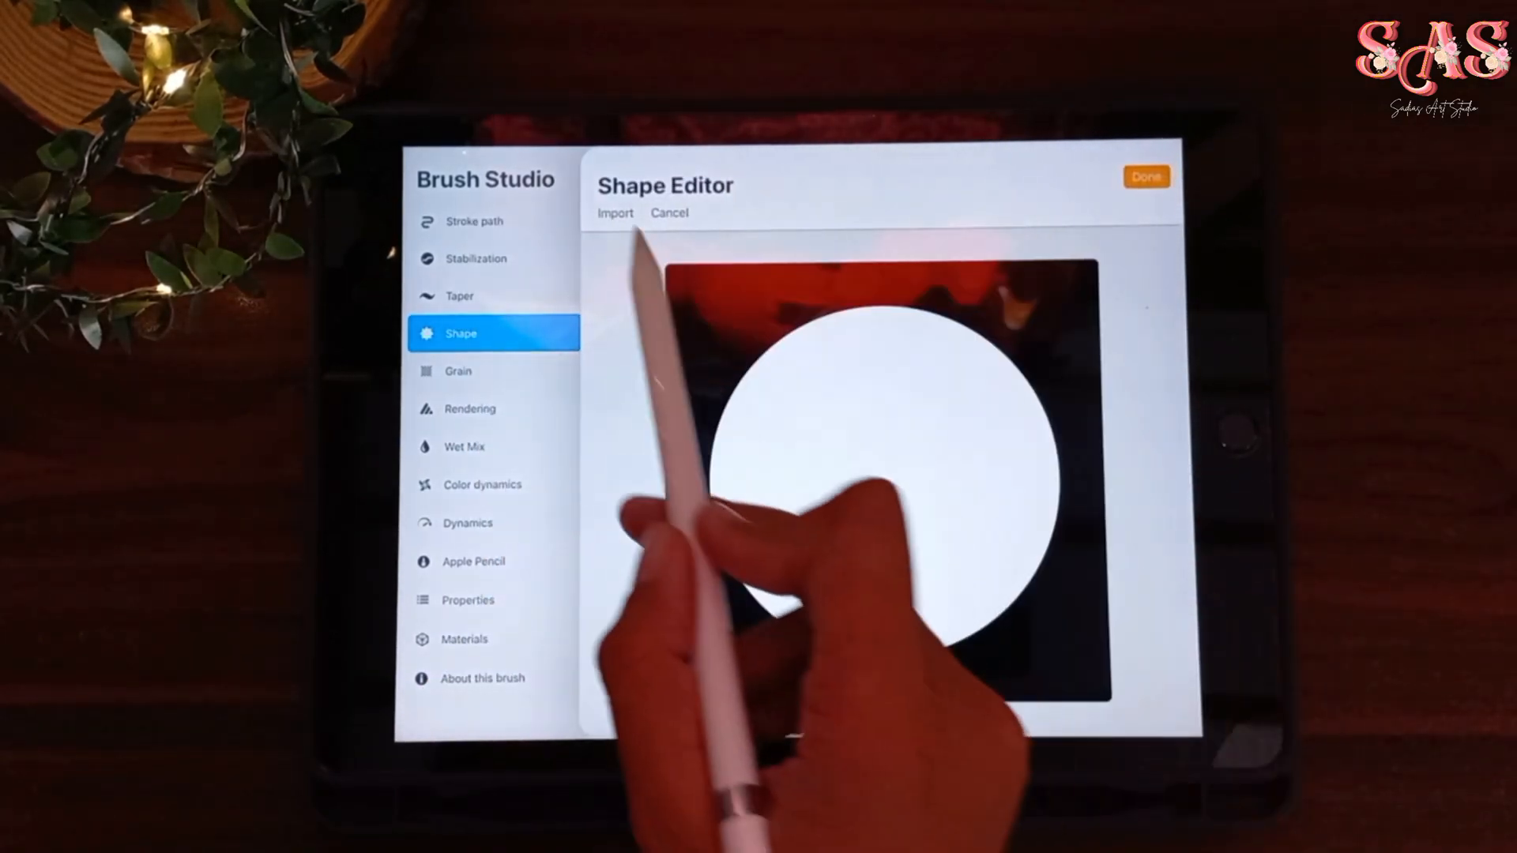
left_click(615, 212)
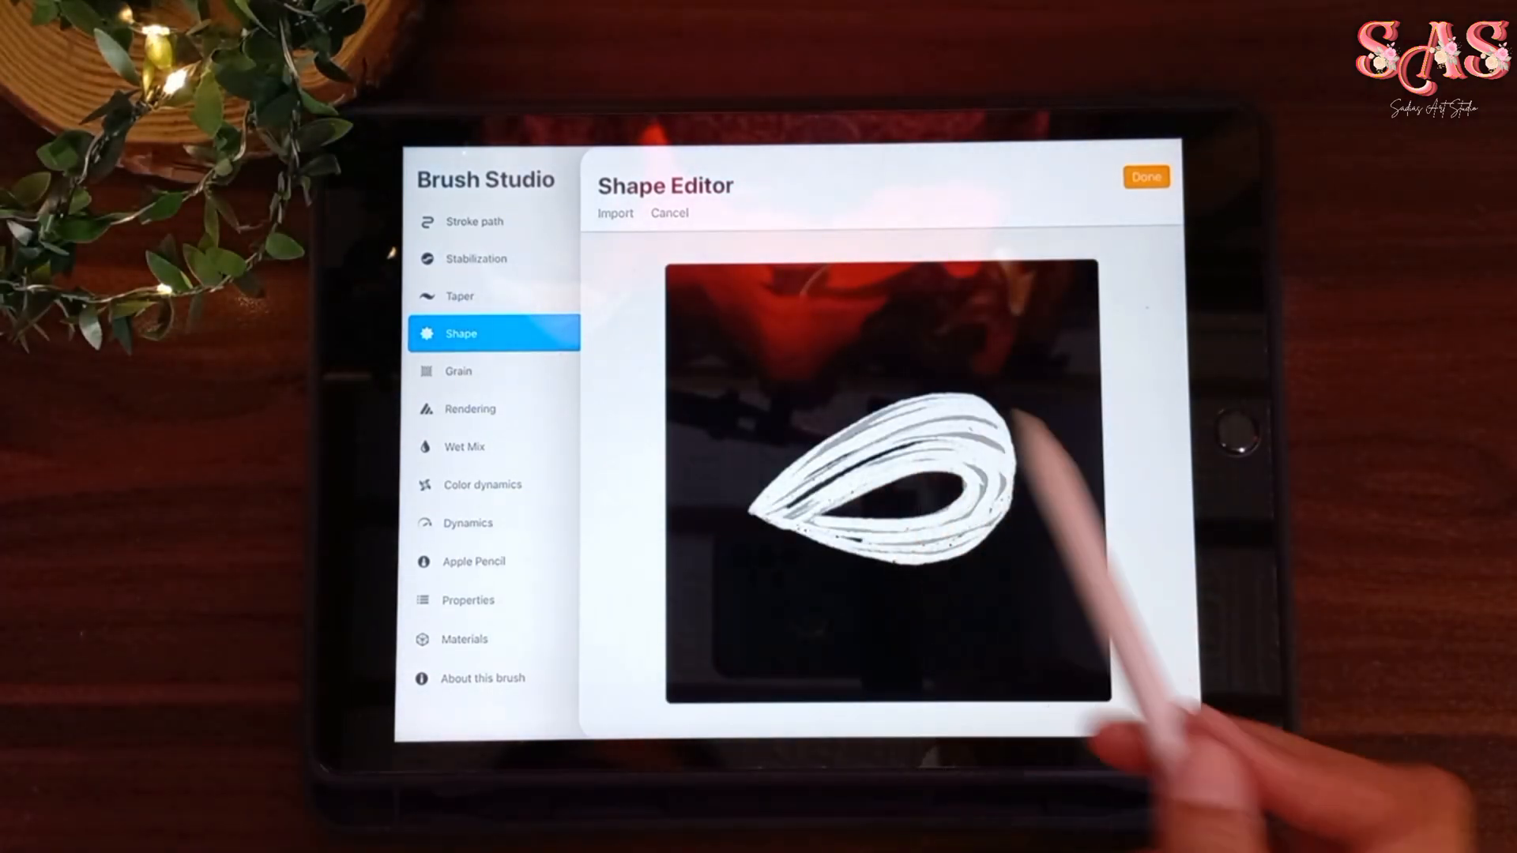
left_click(1146, 177)
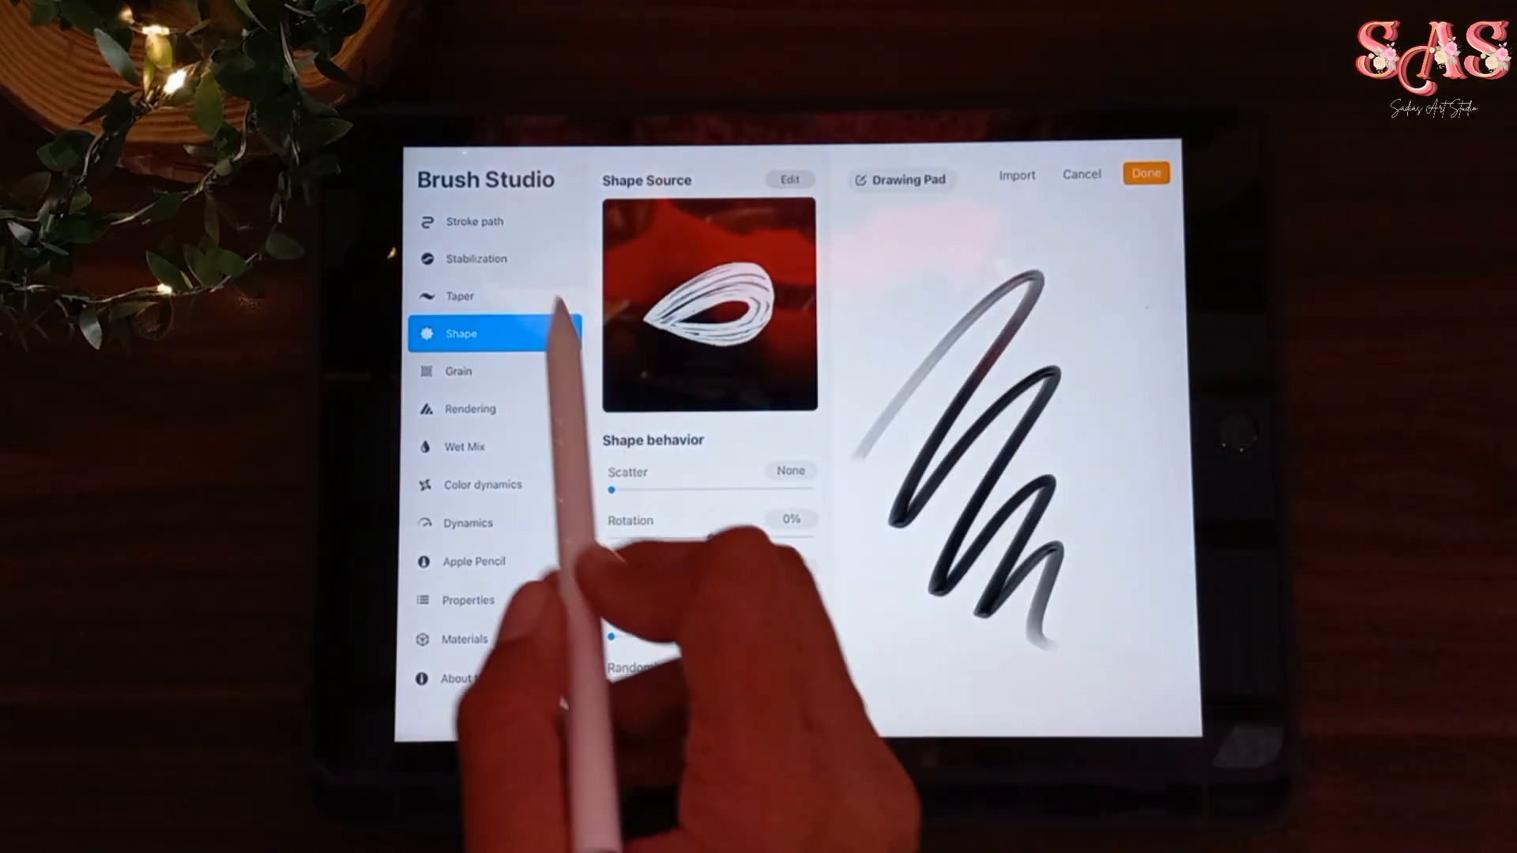
Step: Check stroke spacing, set StreamLine to 57% and shape rotation to Follow stroke
left_click(474, 222)
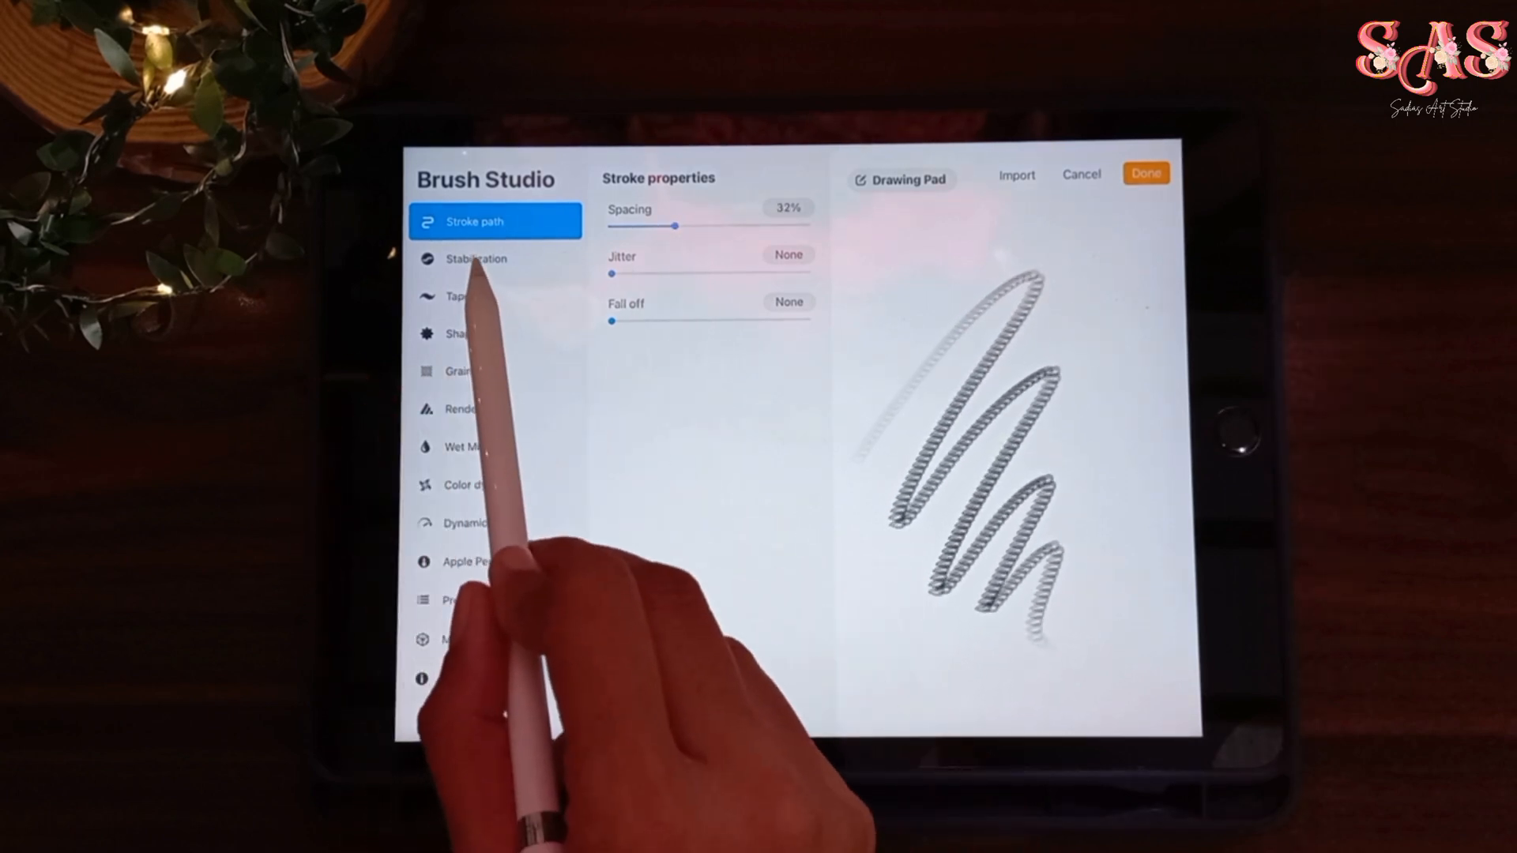
left_click(477, 259)
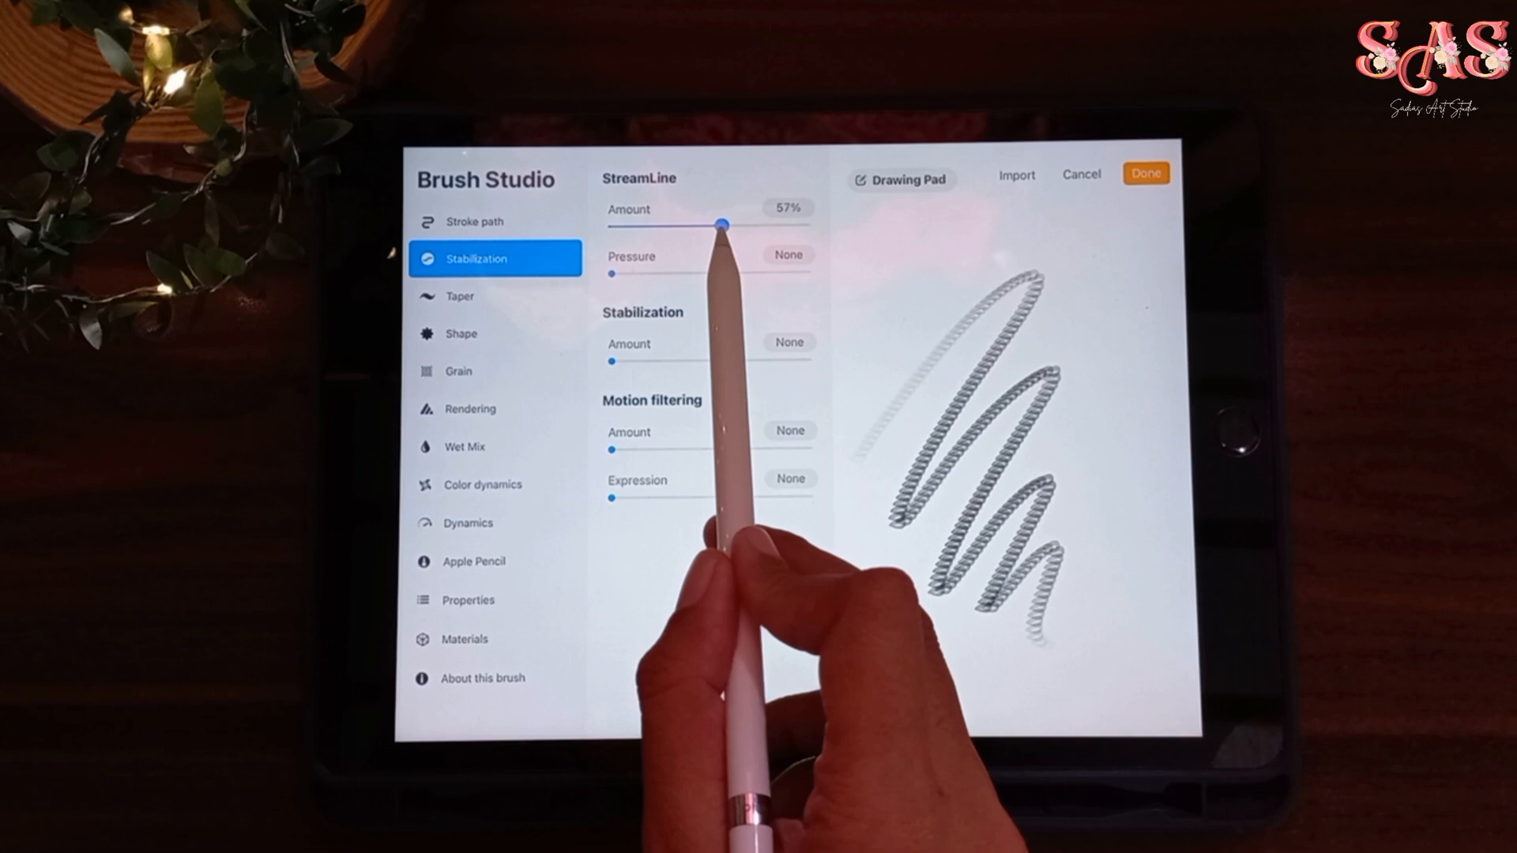
left_click_drag(718, 225, 733, 225)
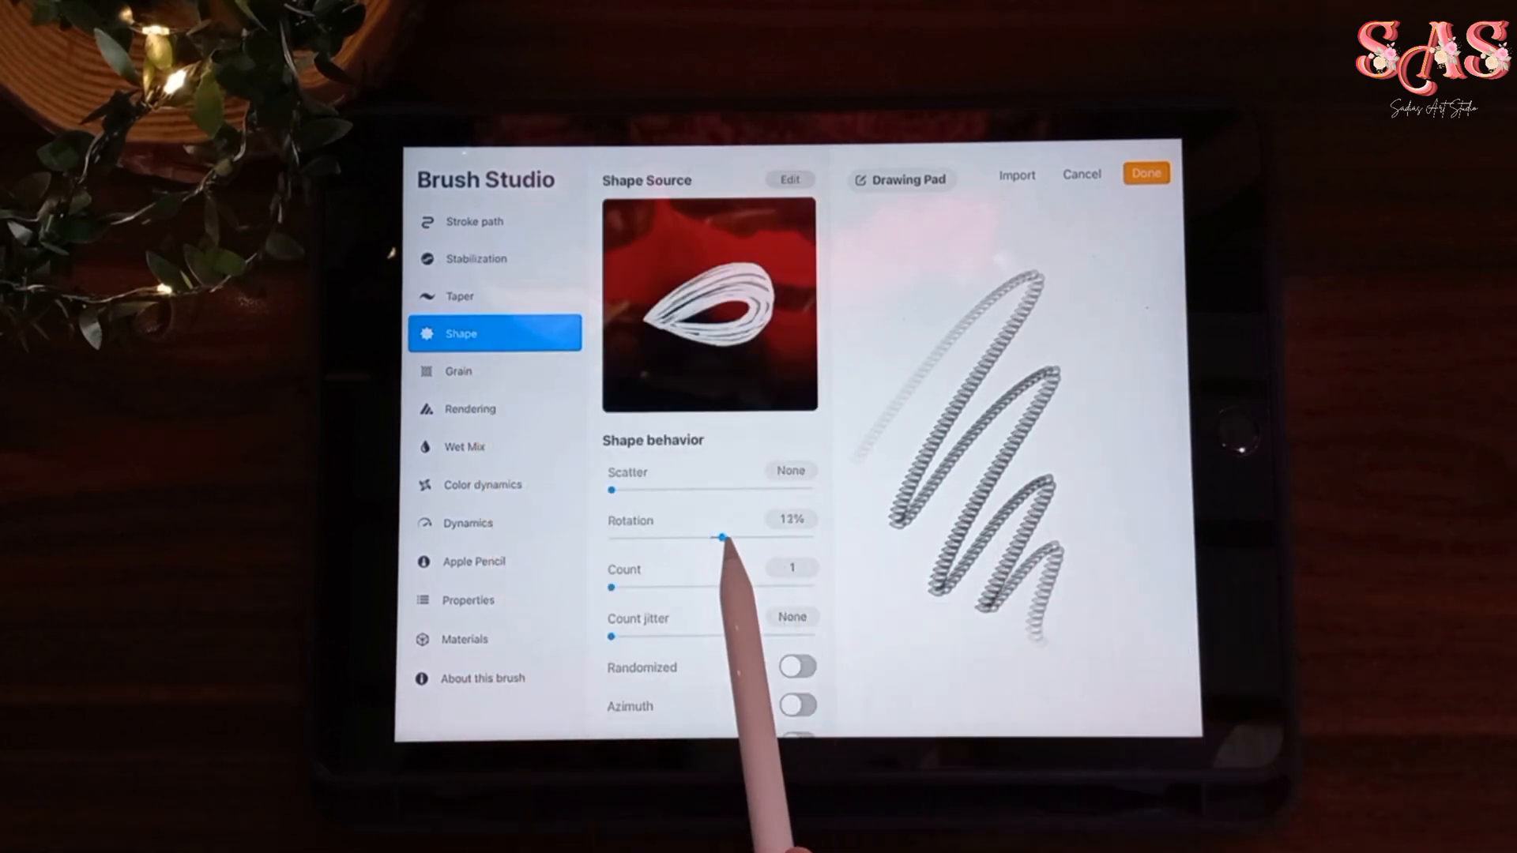
left_click_drag(726, 537, 810, 537)
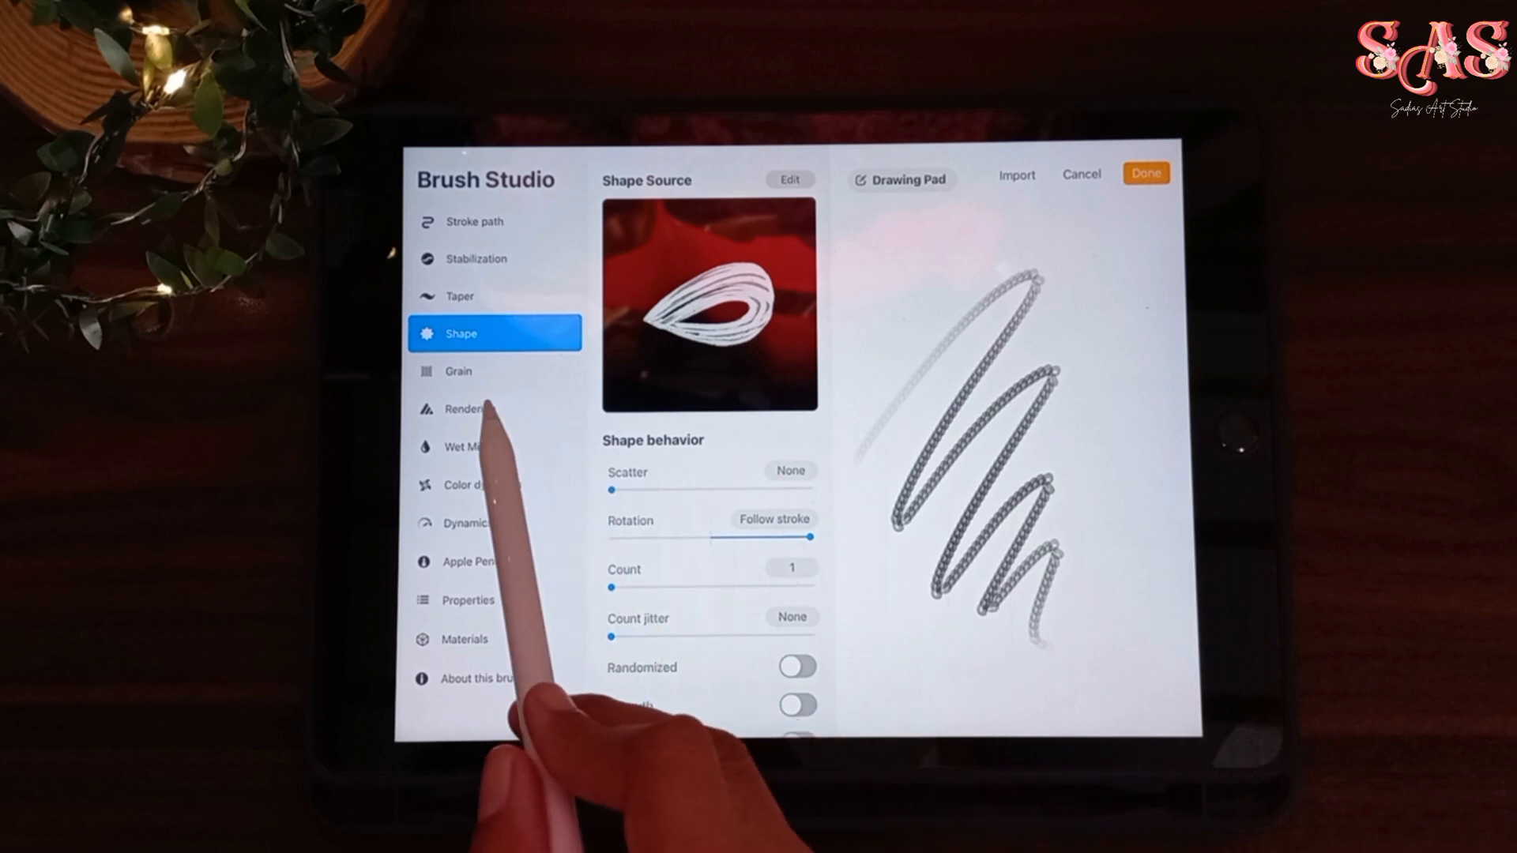
Step: Review Rendering, set Apple Pencil pressure size to 0%, and check Materials and Properties
left_click(469, 408)
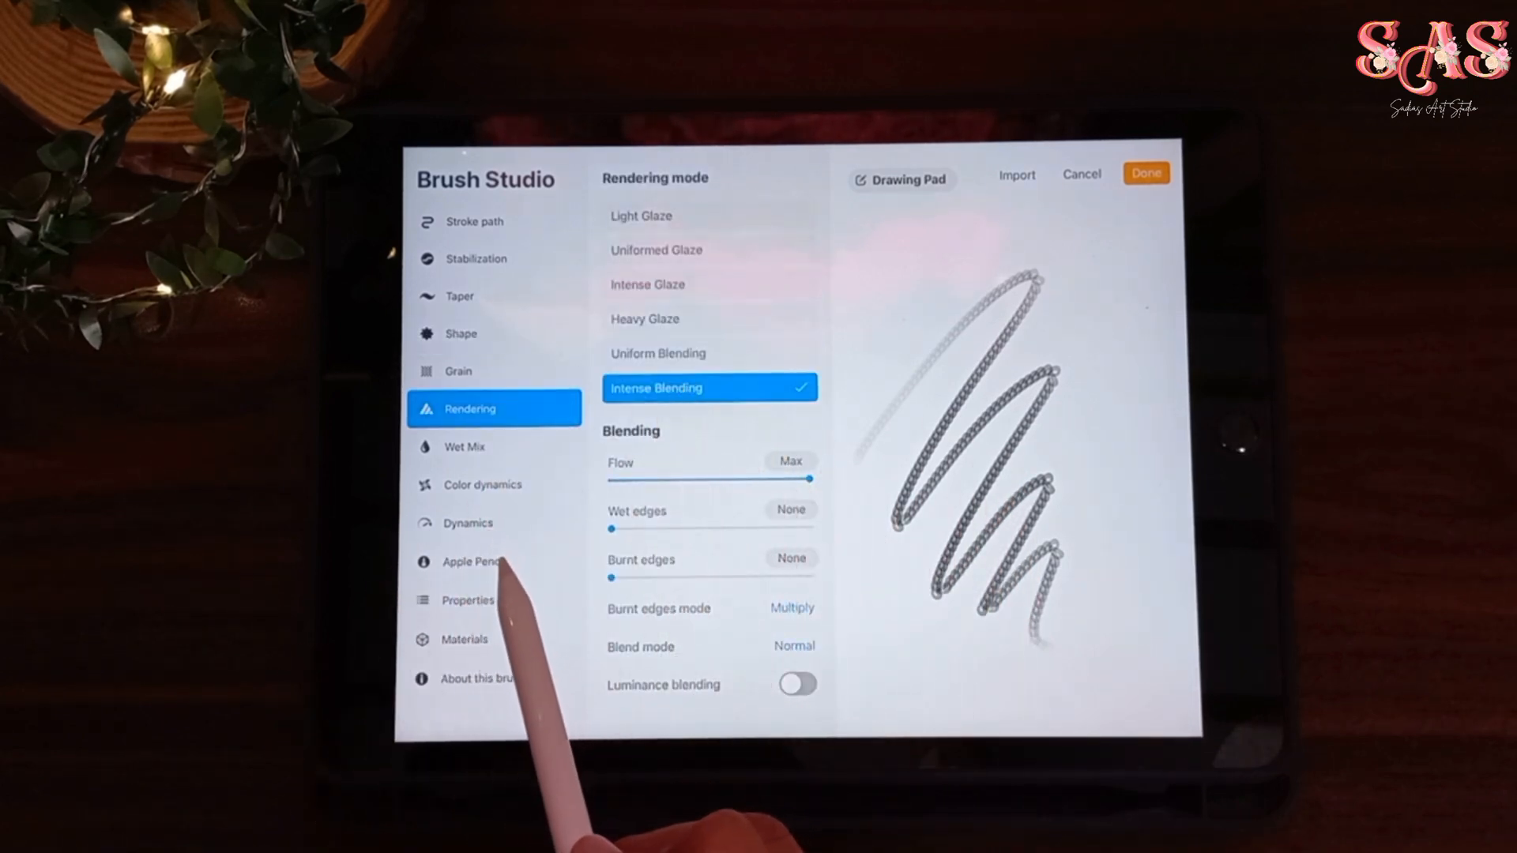
left_click(470, 562)
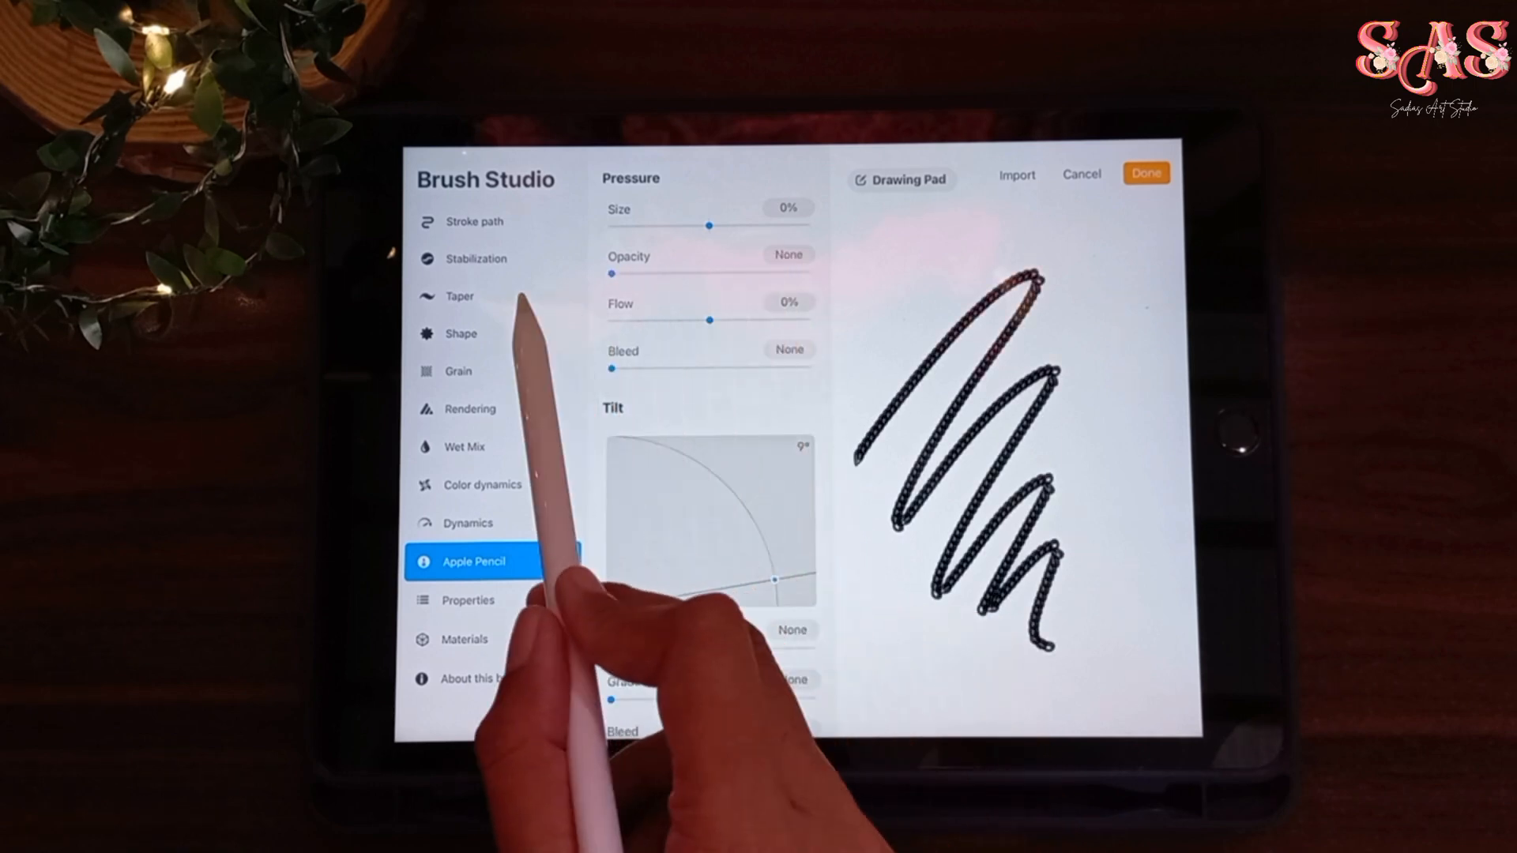
left_click(464, 639)
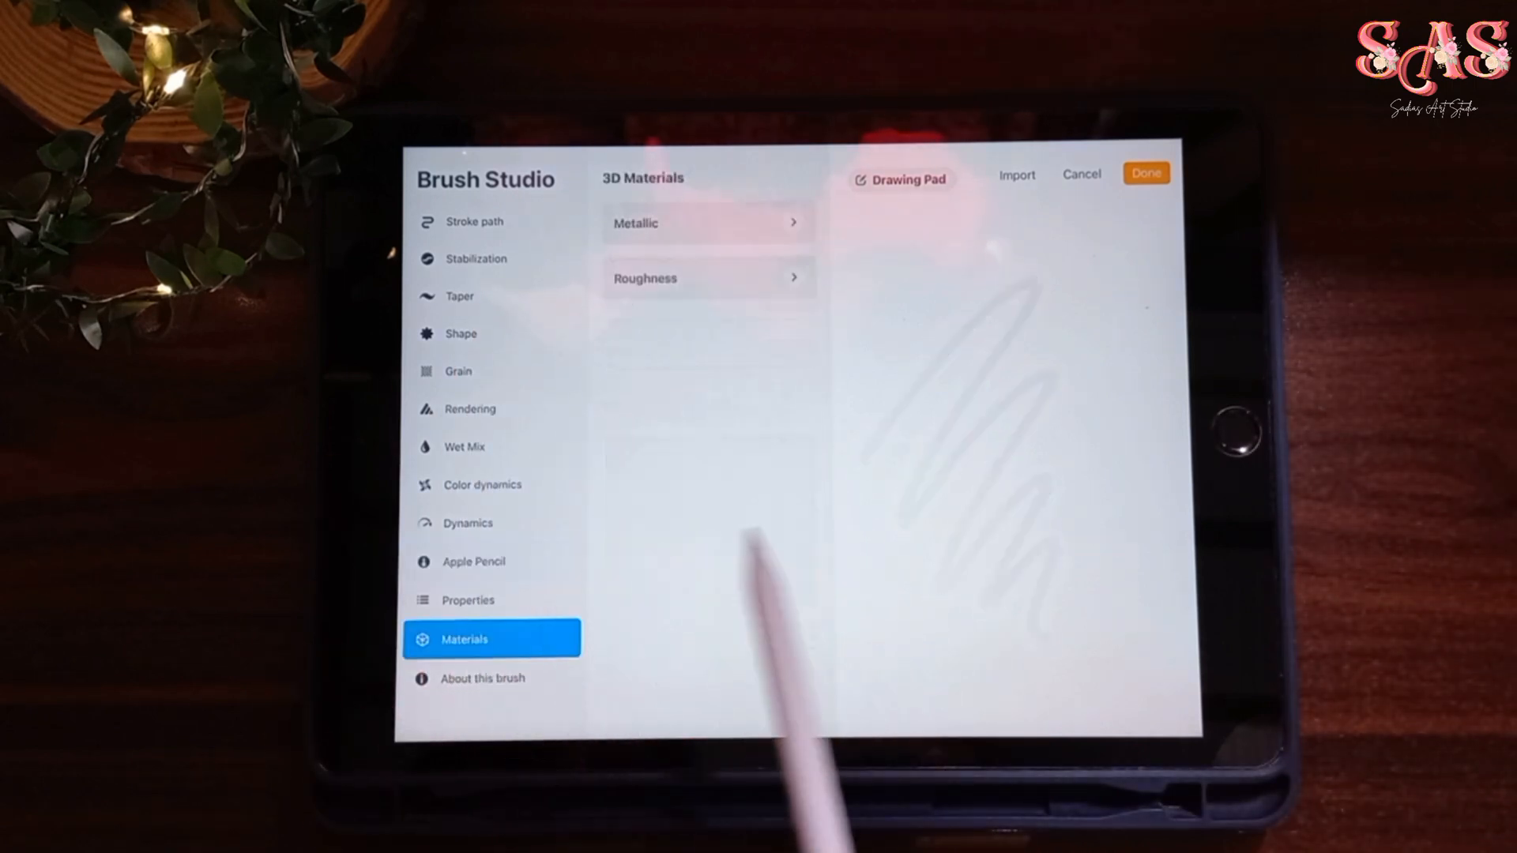
left_click(469, 601)
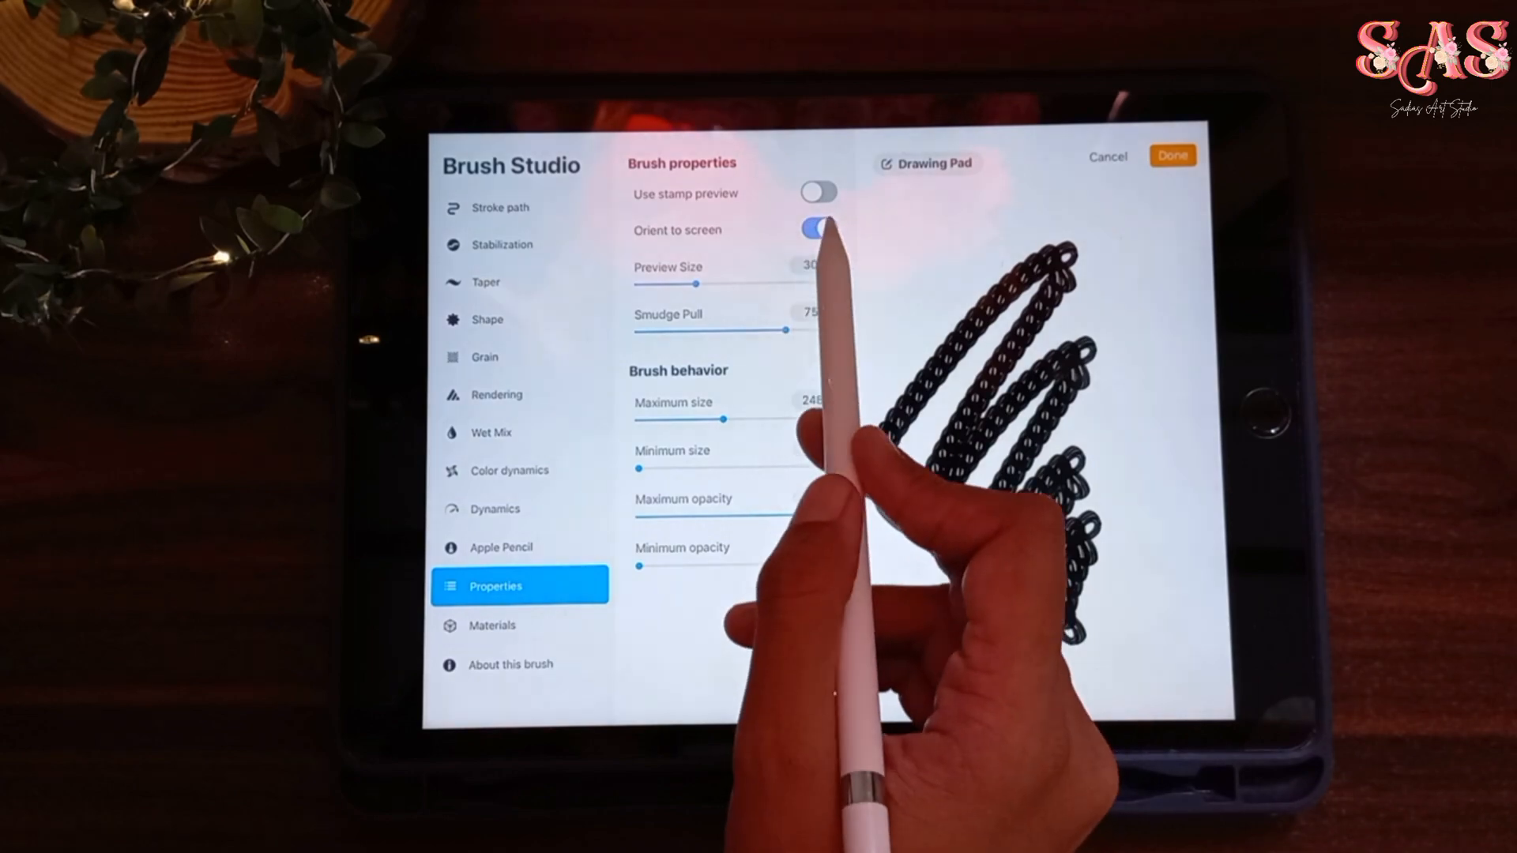
Step: Save the brush and begin a golden scalloped border on the canvas
left_click(510, 665)
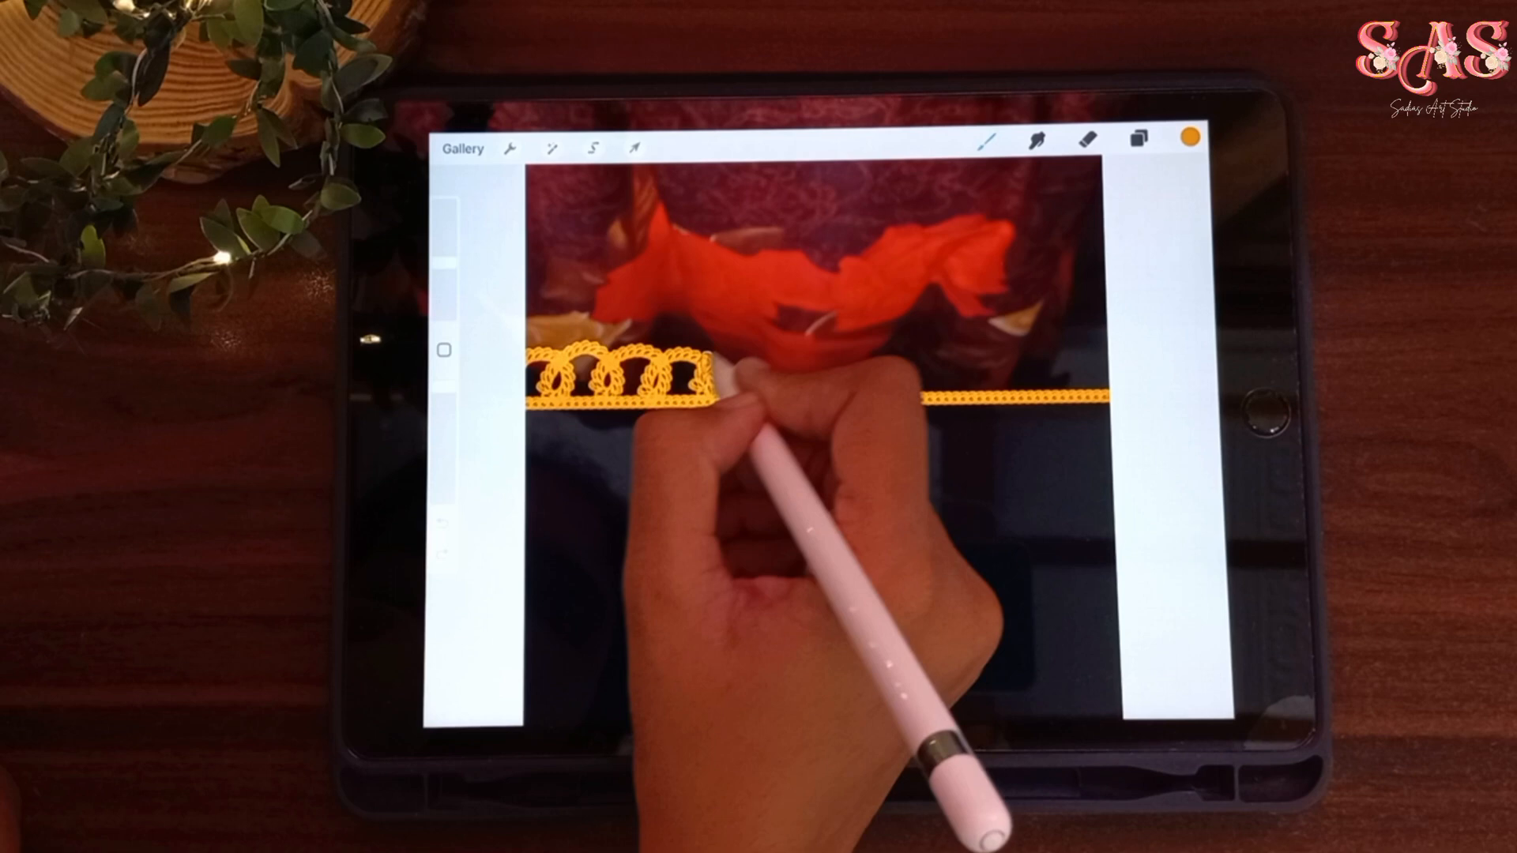
Step: Finish the scalloped border and draw a looping gold stitch line beneath it
left_click_drag(706, 372, 881, 363)
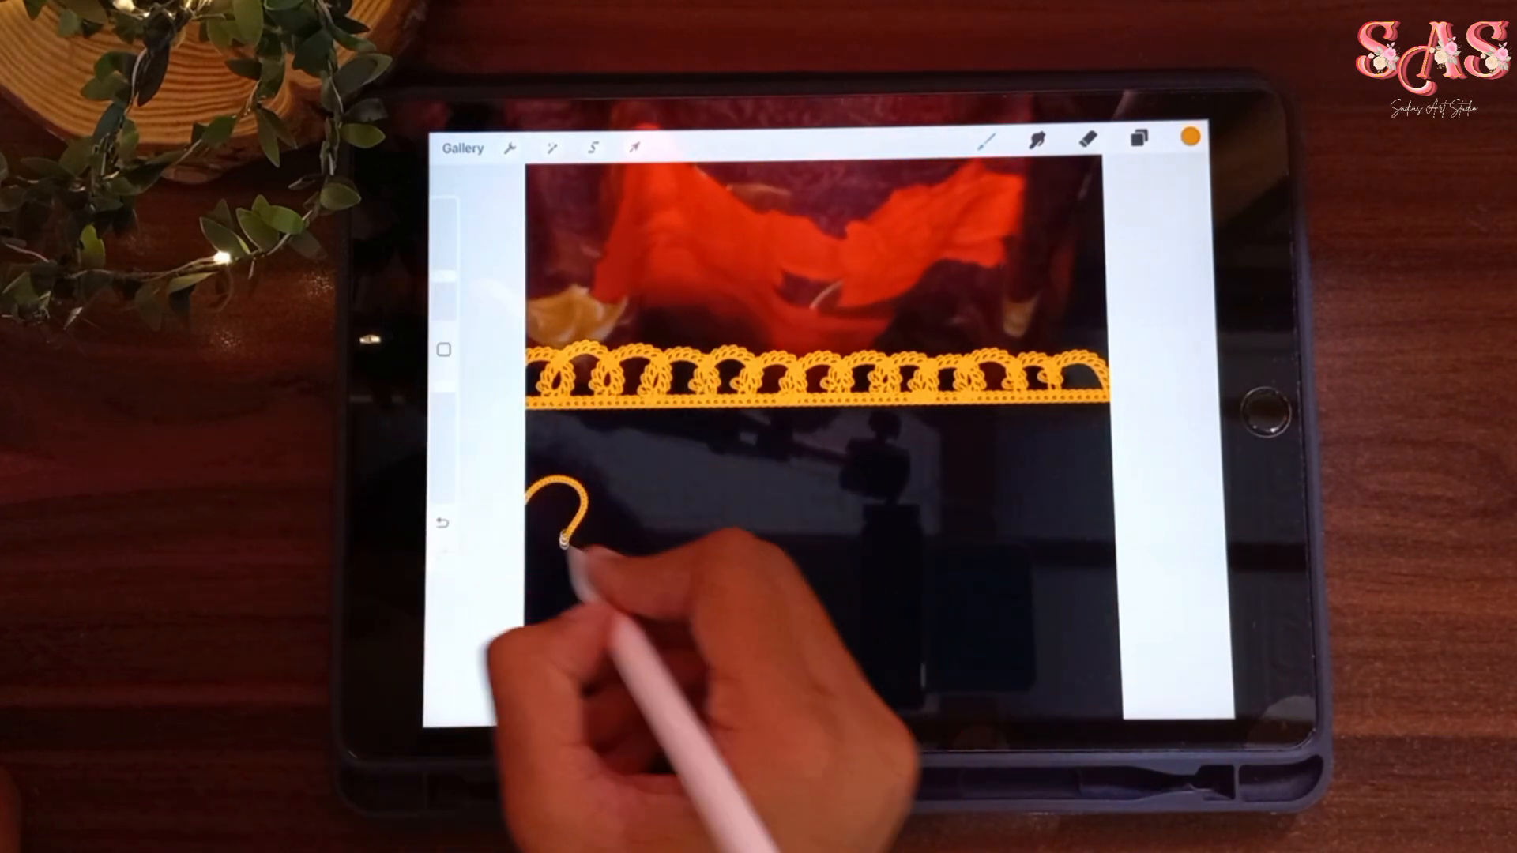
left_click_drag(543, 522, 871, 484)
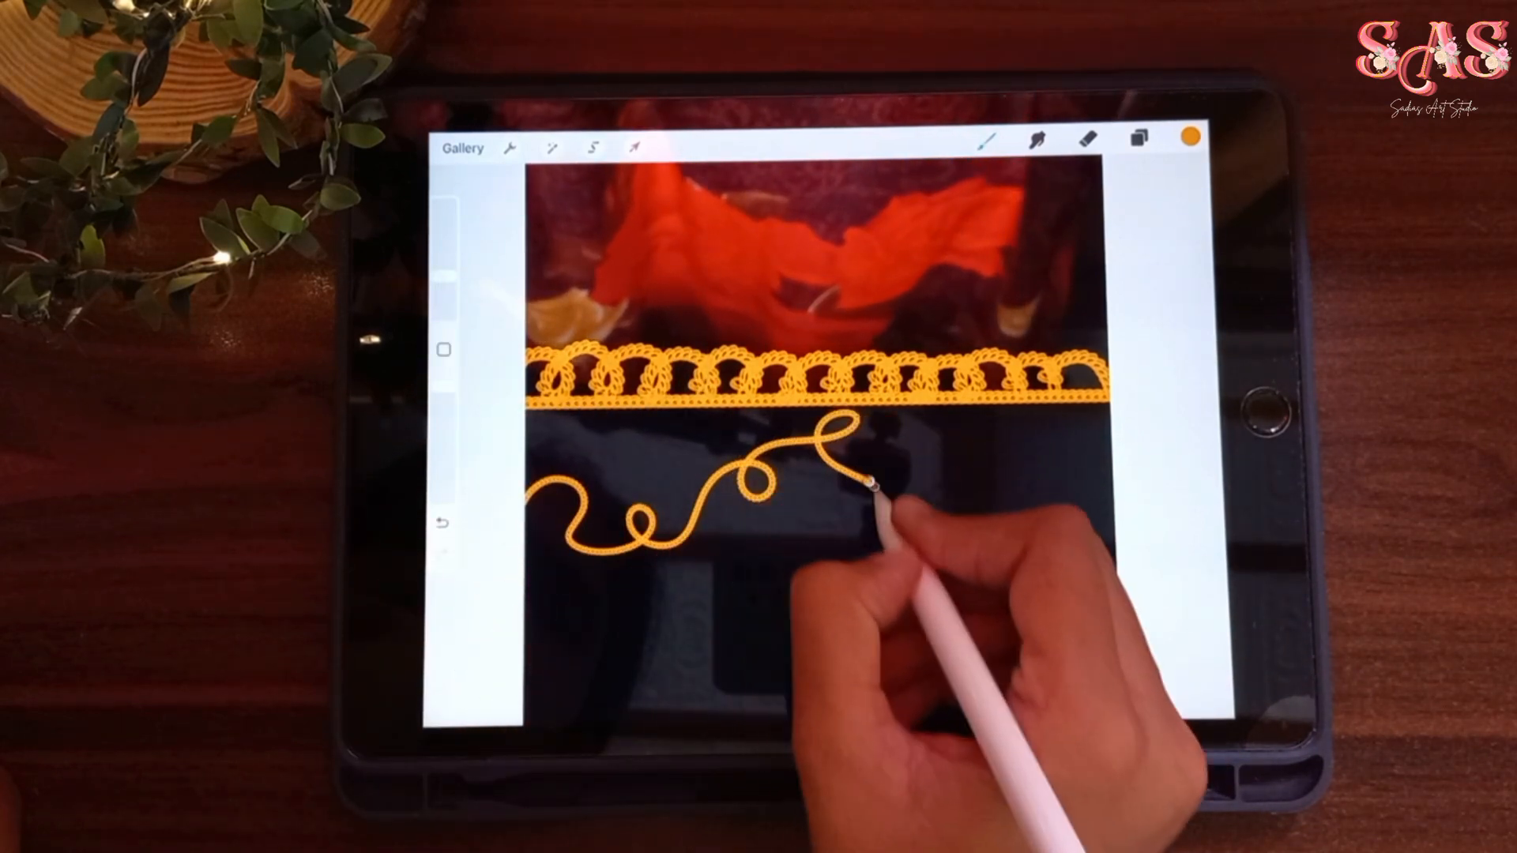
left_click_drag(861, 484, 1112, 474)
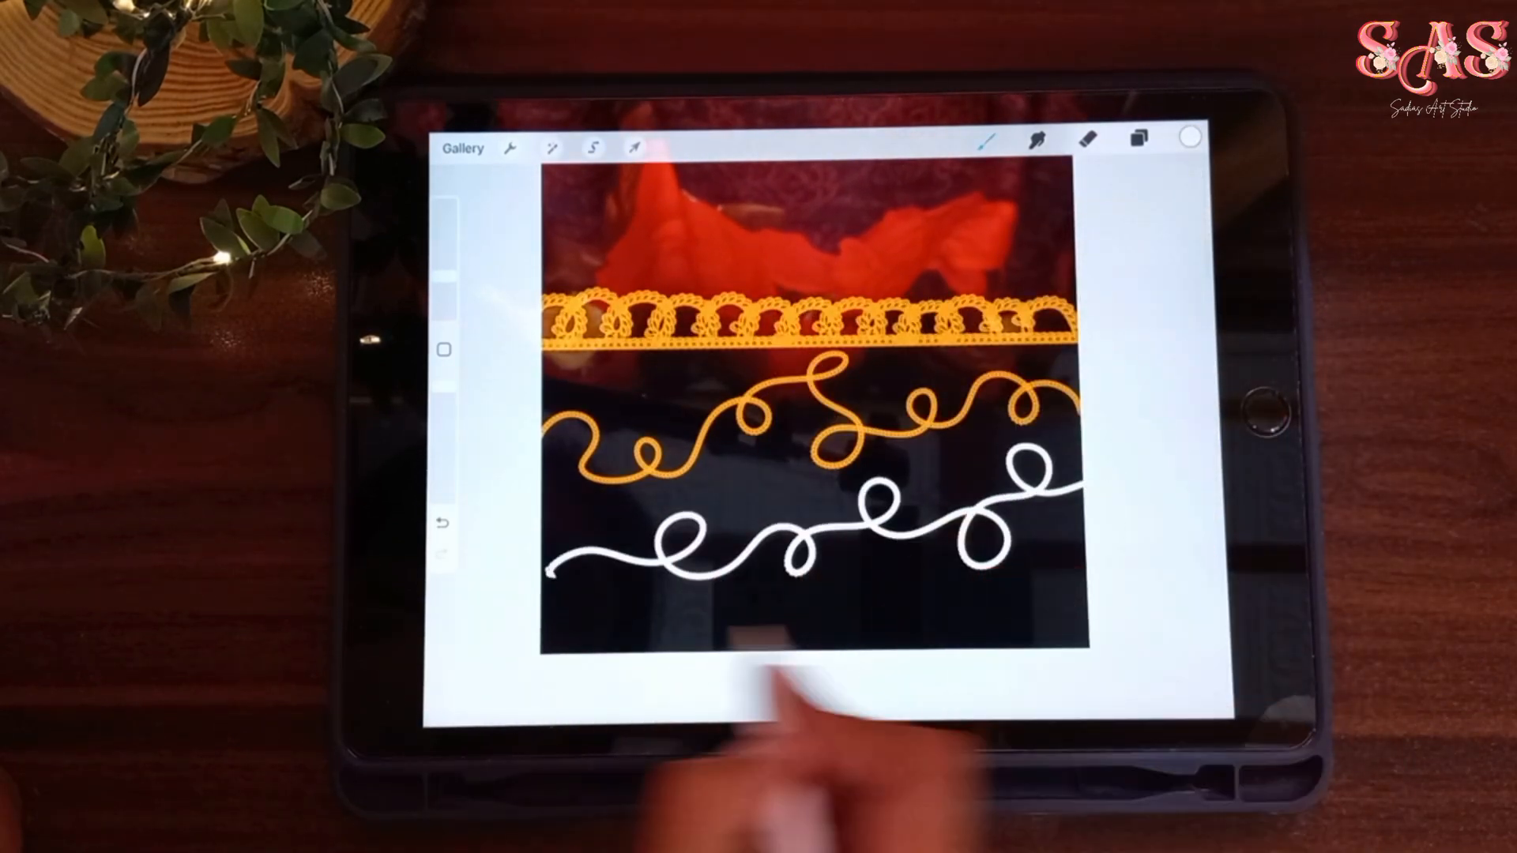
left_click(1185, 139)
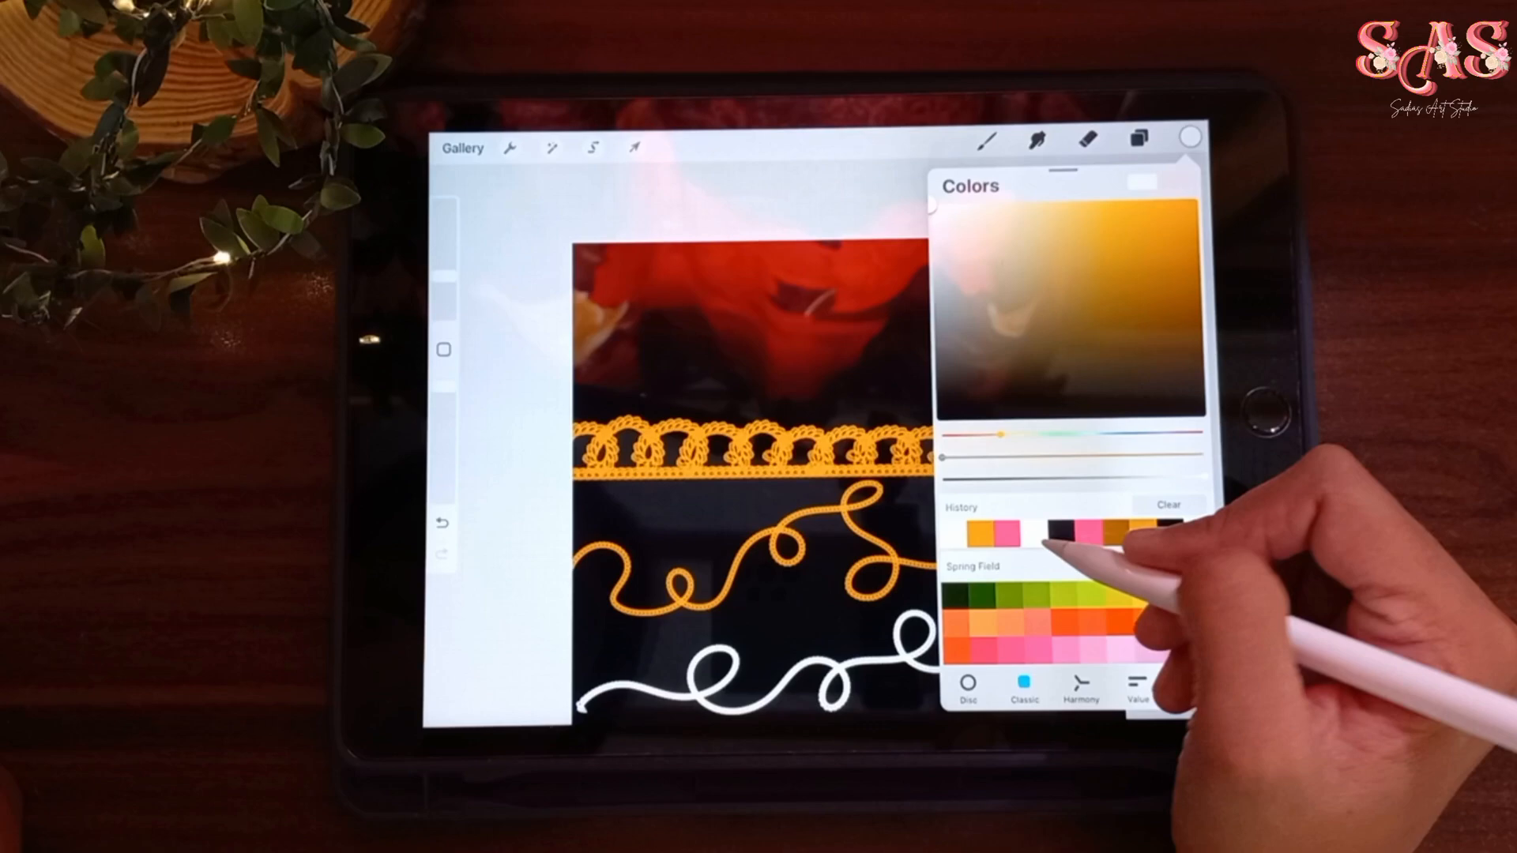